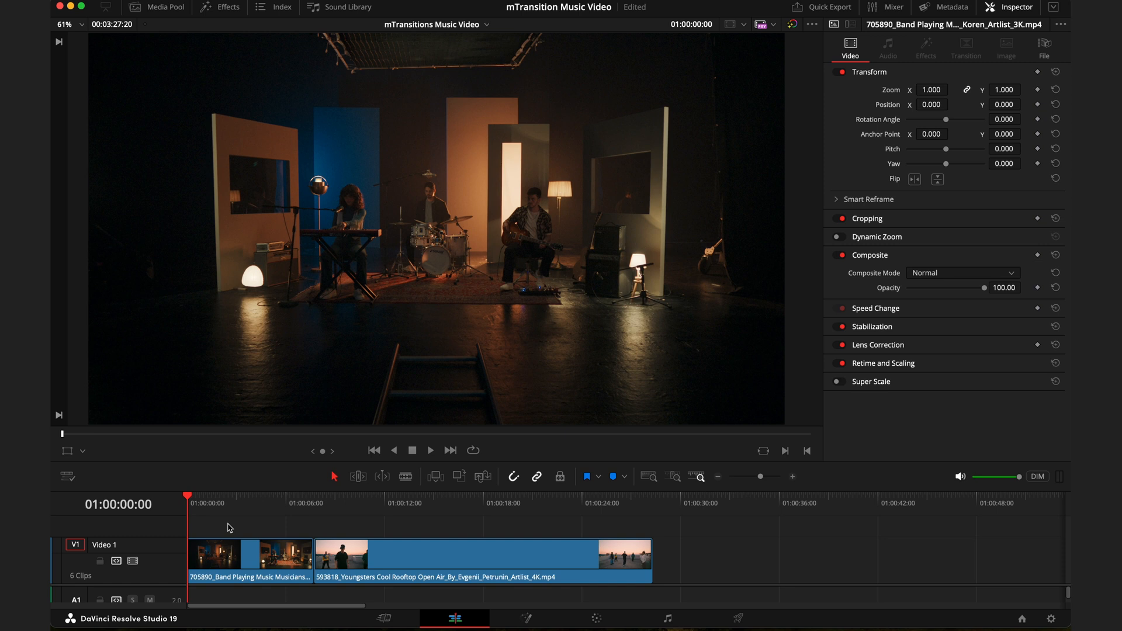
# Step: Filter the effects library to the mTransition Music Video pack by searching 'mtrans'
pyautogui.click(218, 7)
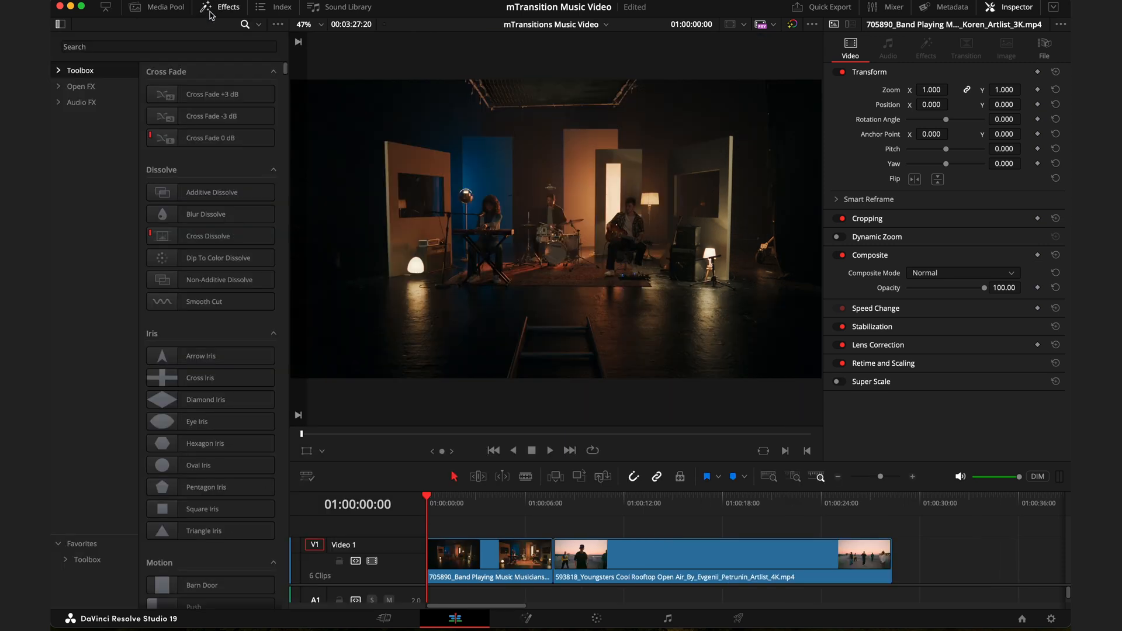
pyautogui.write('mtransition music')
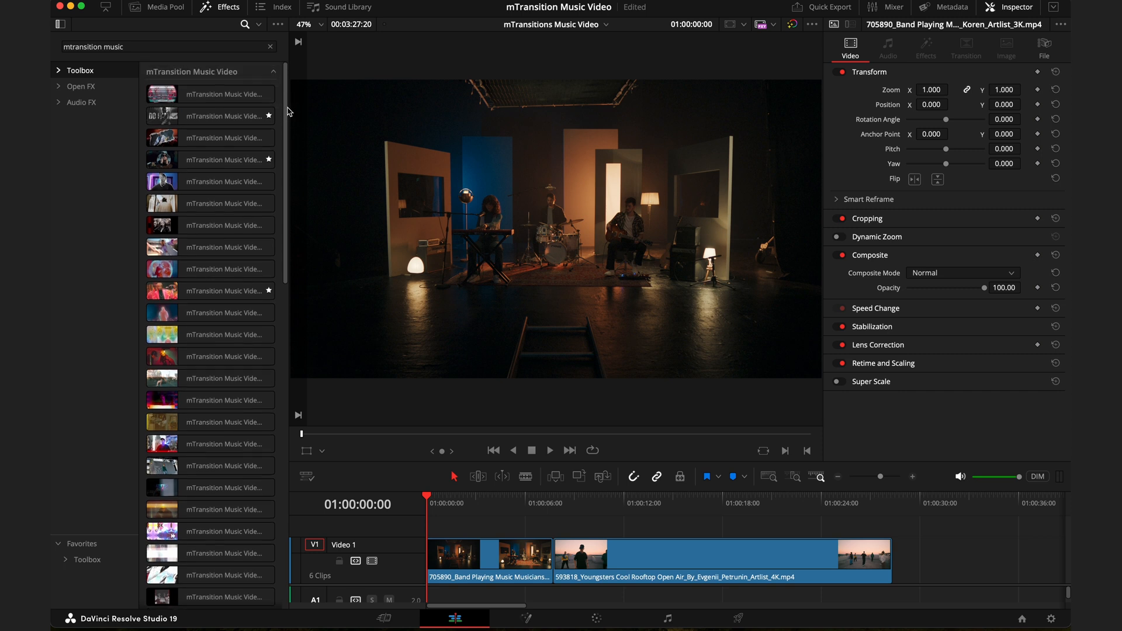
pyautogui.moveTo(285, 159)
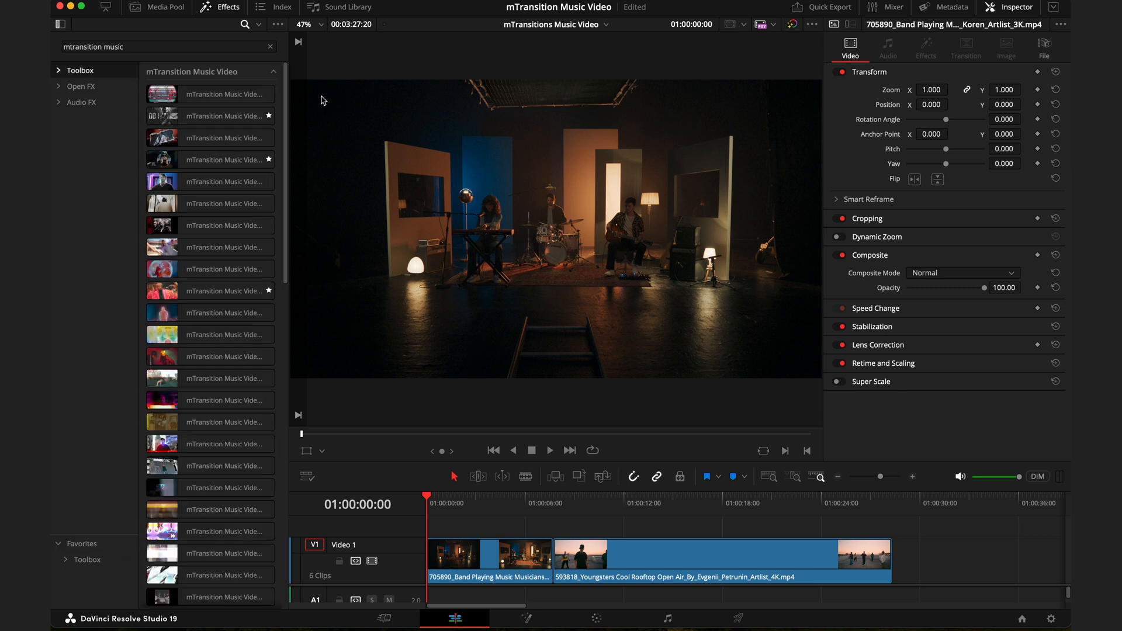
pyautogui.click(211, 93)
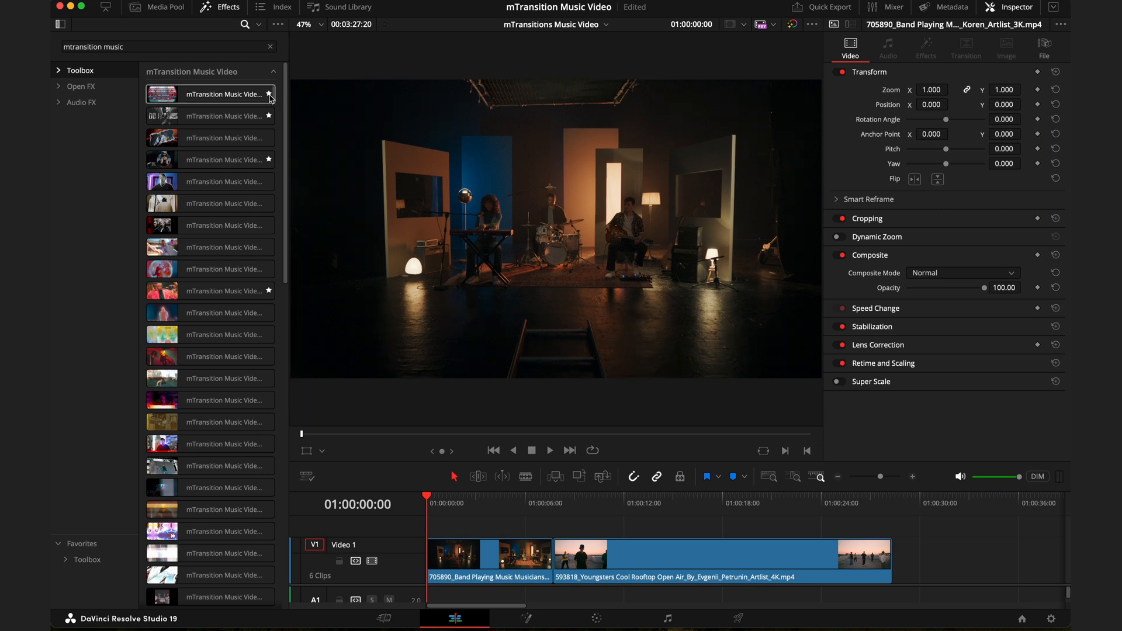
pyautogui.scroll(-3)
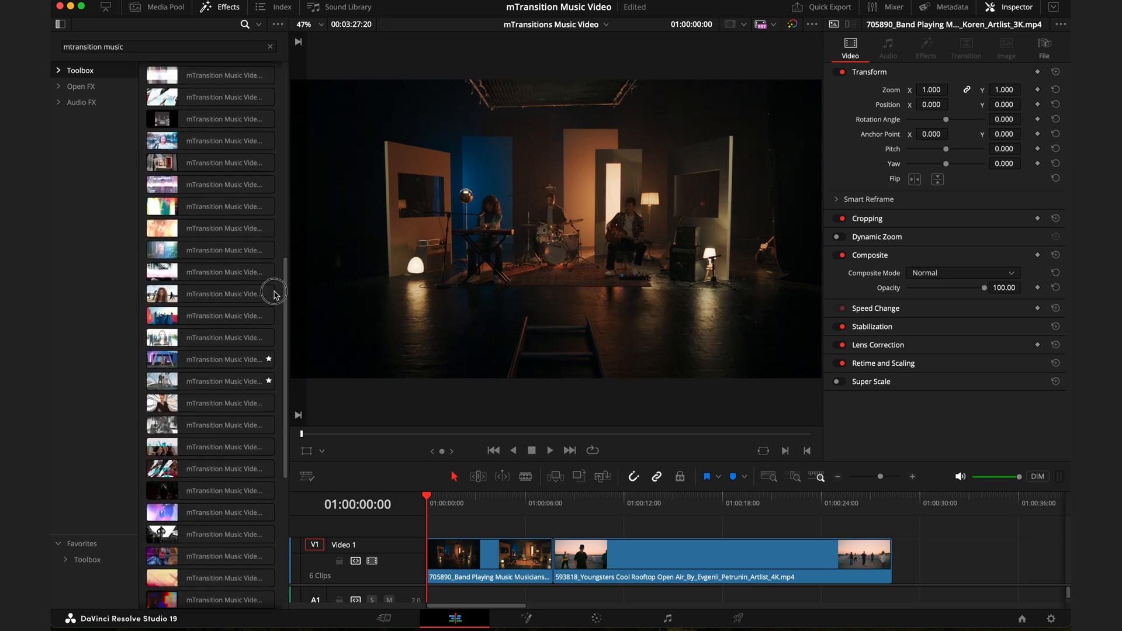
pyautogui.scroll(-3)
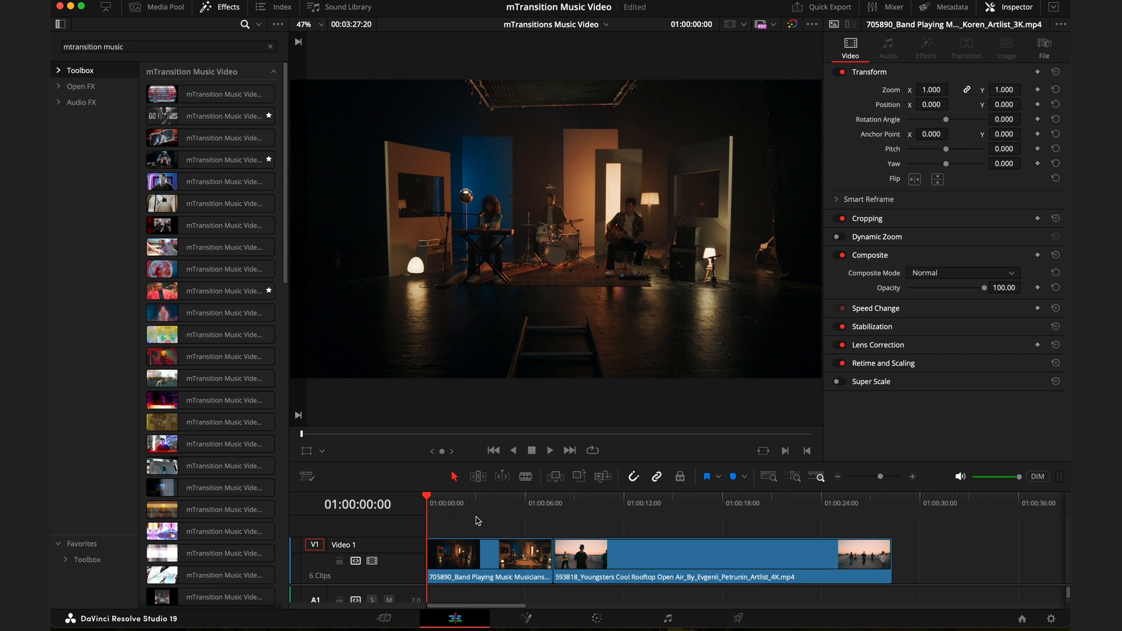
pyautogui.click(551, 502)
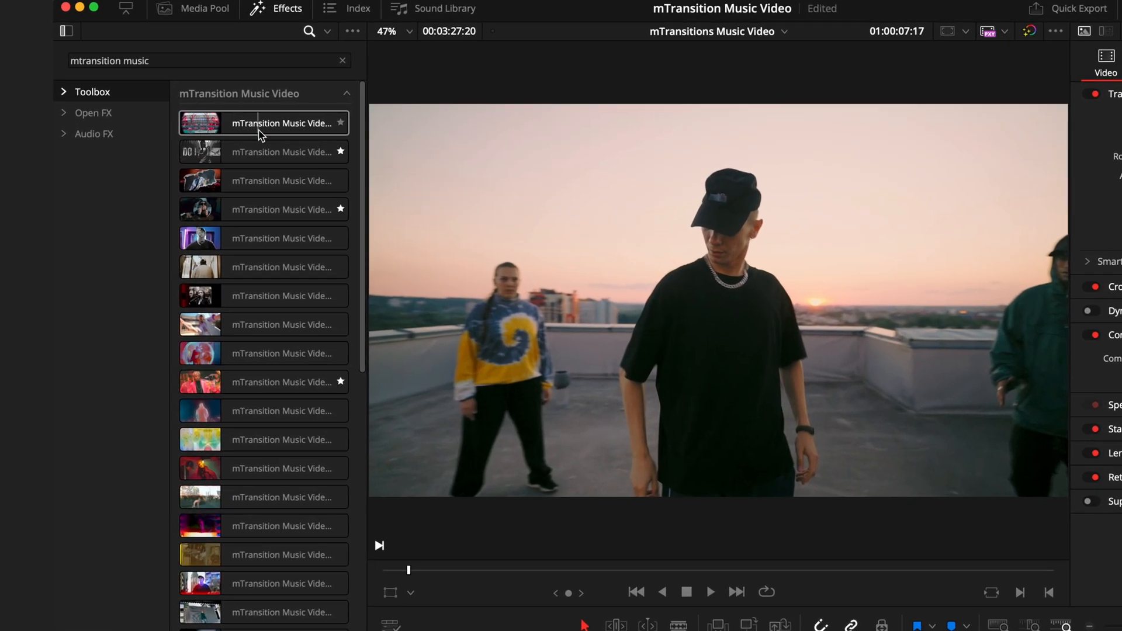
pyautogui.click(263, 152)
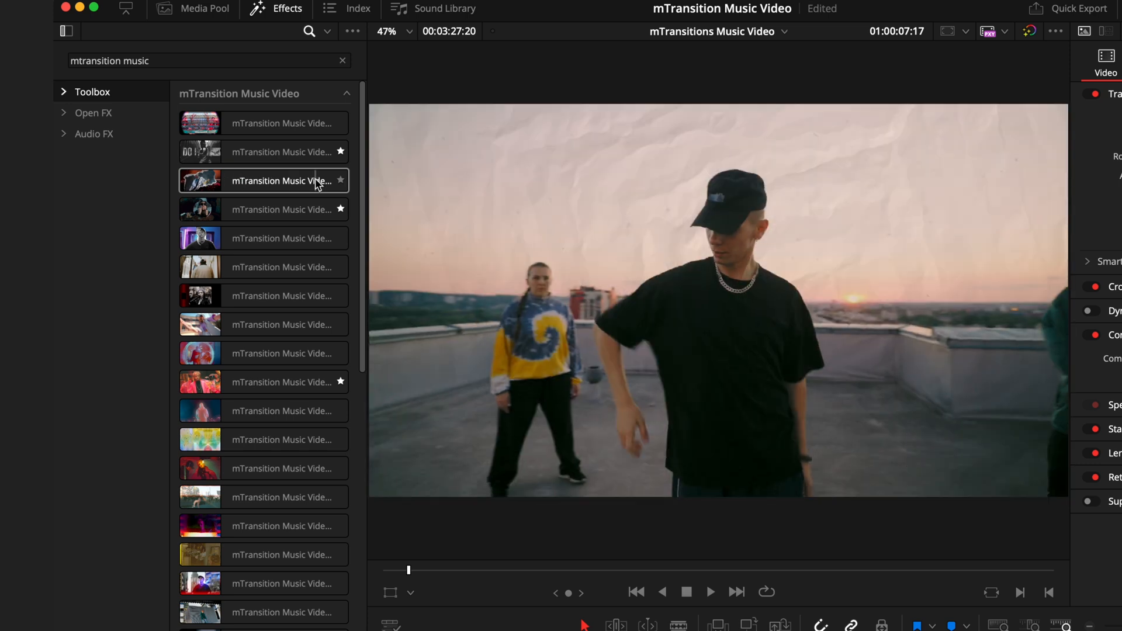
pyautogui.click(263, 209)
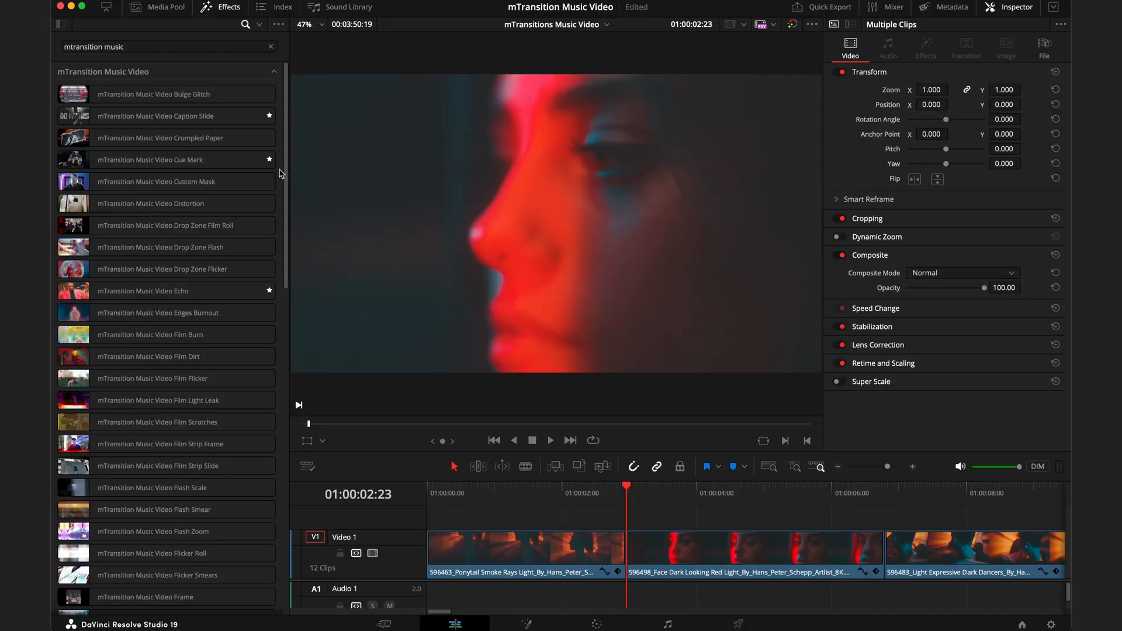
# Step: Scroll the effects list down to the Flash Smear transition
pyautogui.scroll(-3)
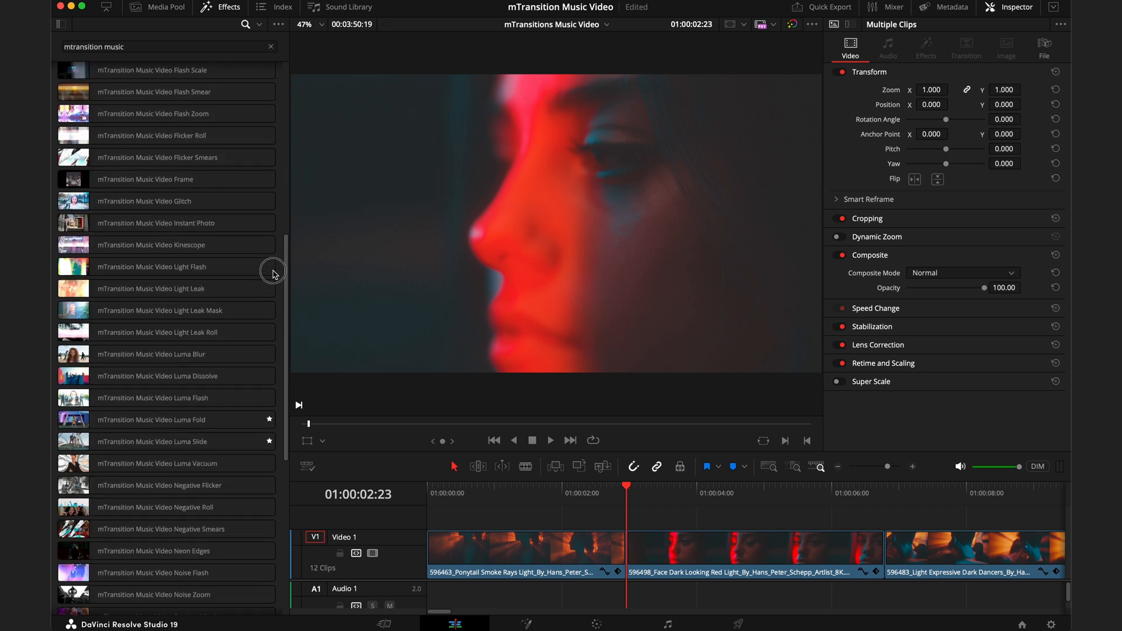
pyautogui.scroll(-3)
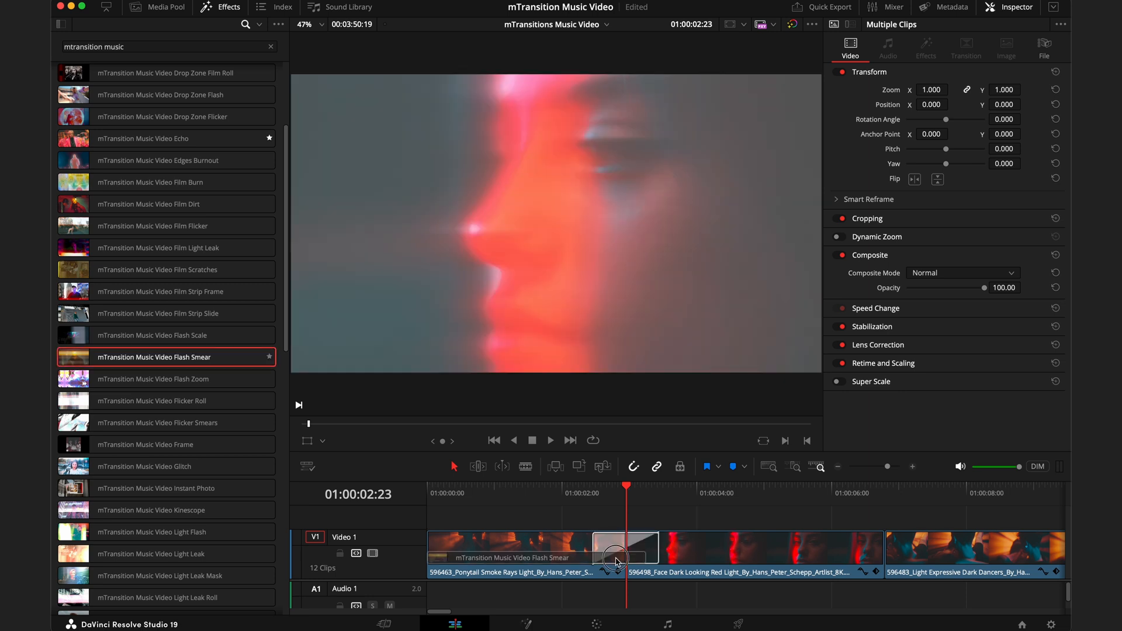
# Step: Select the Flash Smear transition on the first cut and lengthen it slightly
pyautogui.click(626, 547)
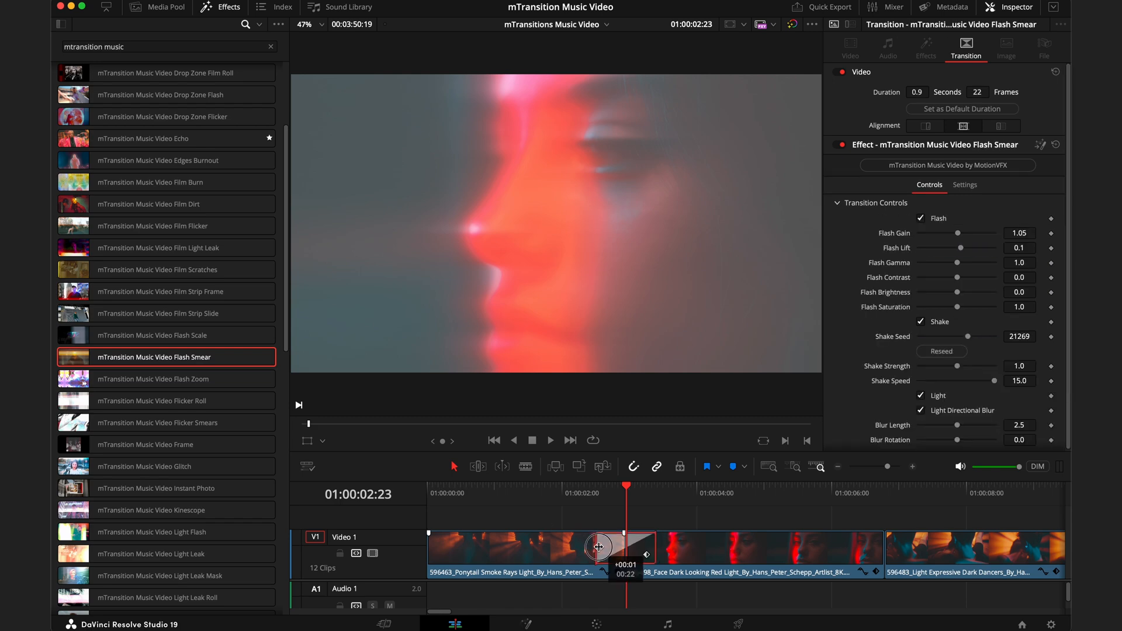
pyautogui.moveTo(597, 547); pyautogui.dragTo(626, 547)
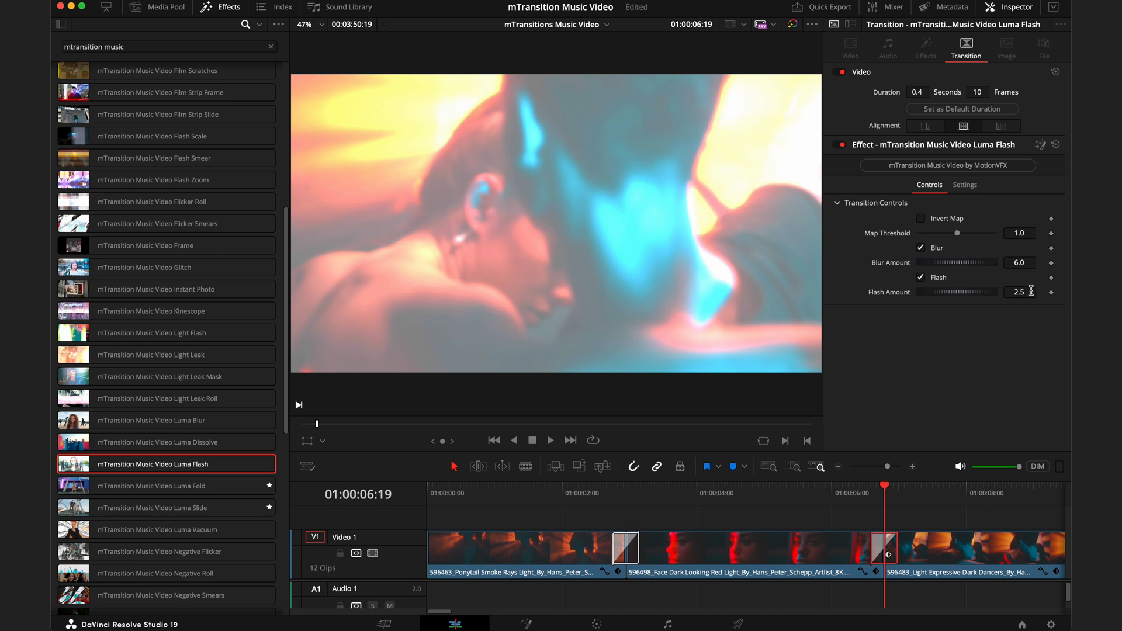
pyautogui.moveTo(874, 498)
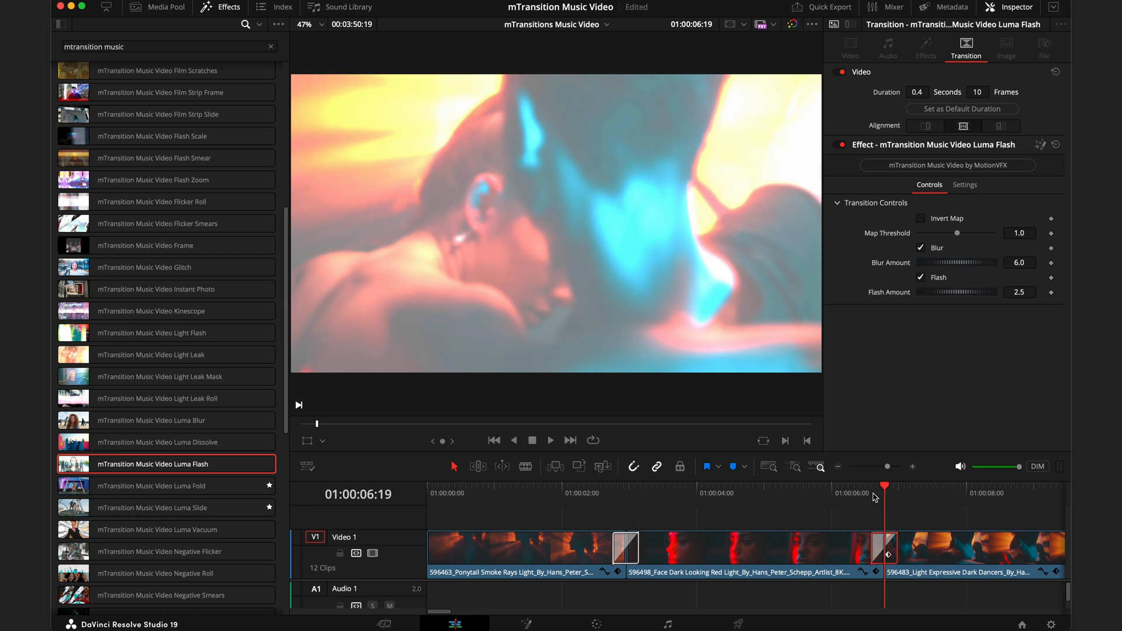
pyautogui.moveTo(866, 493)
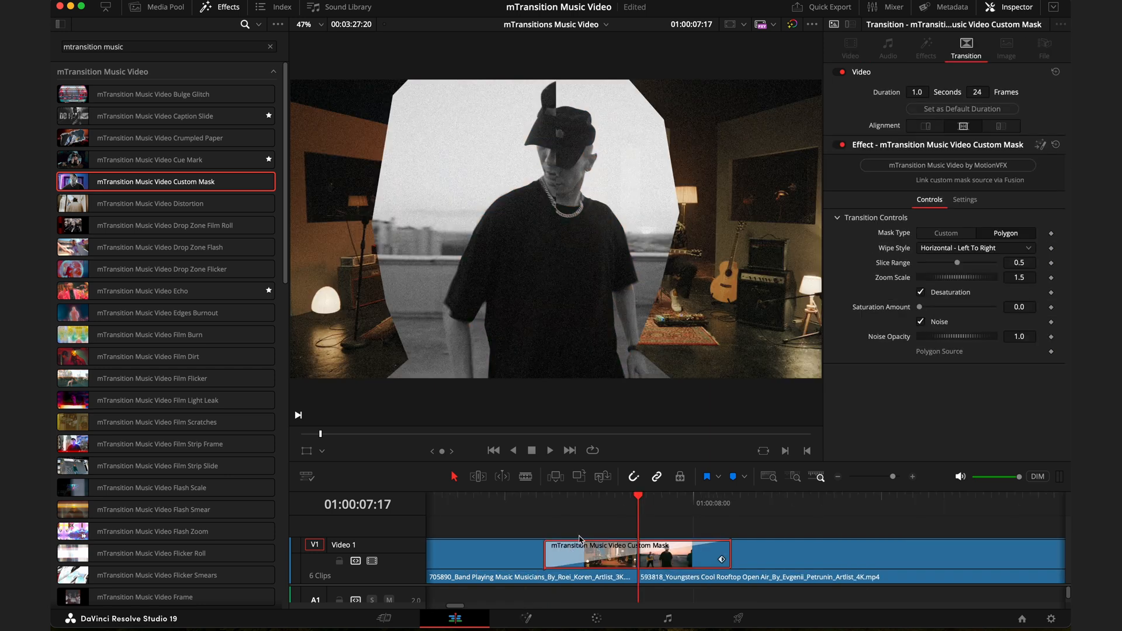
pyautogui.moveTo(923, 154)
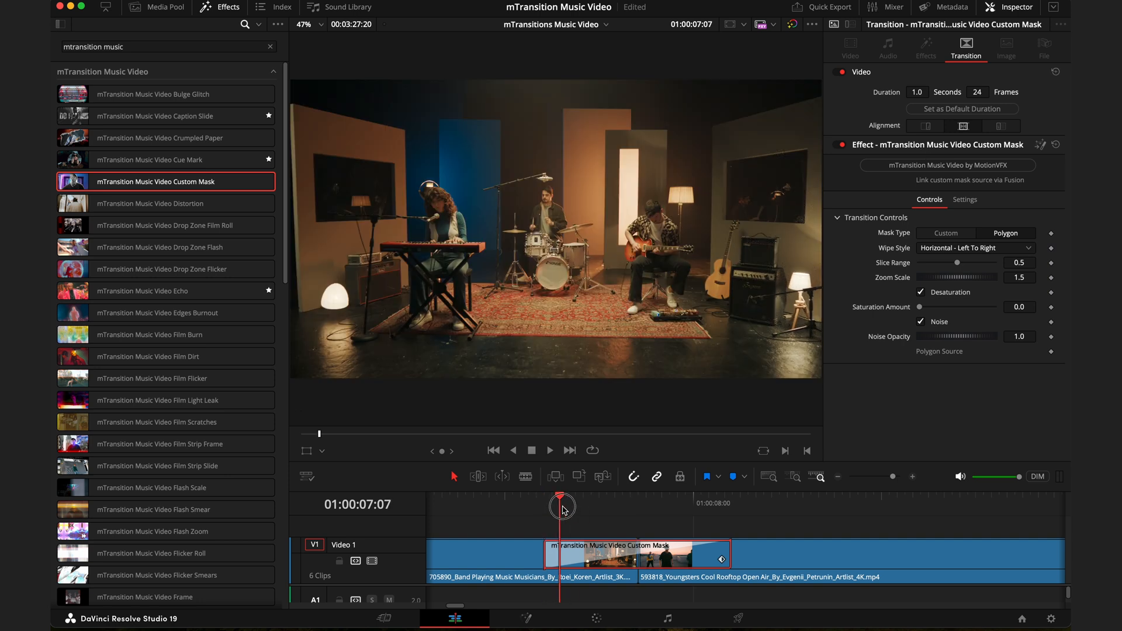
# Step: Scrub the playhead through the Custom Mask transition and back to its middle
pyautogui.moveTo(563, 507); pyautogui.dragTo(630, 514)
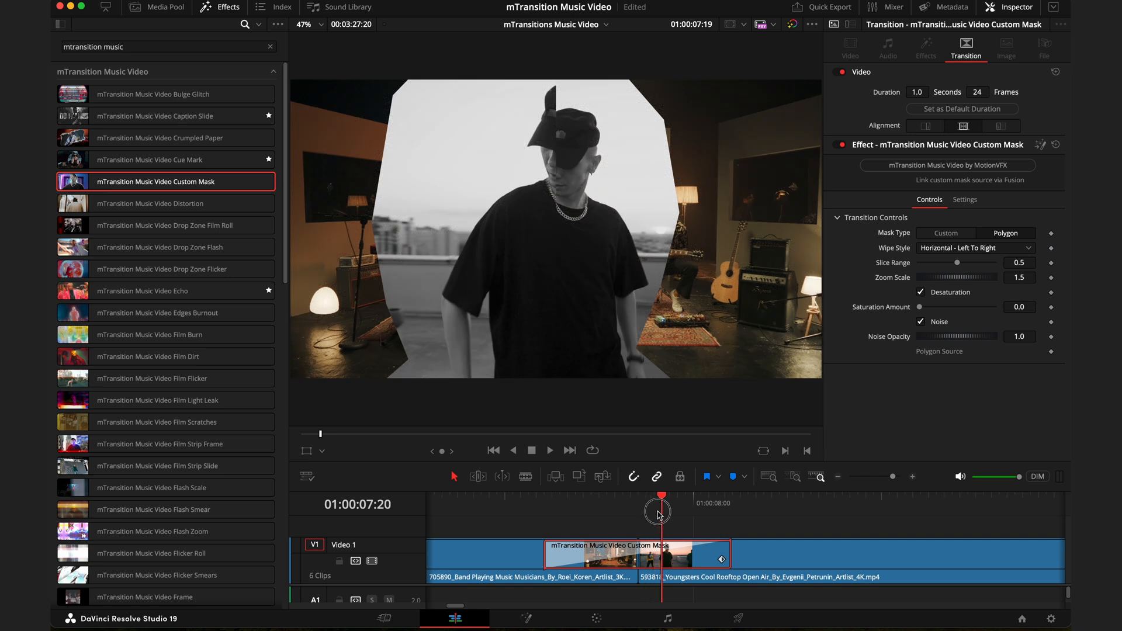
pyautogui.moveTo(657, 513); pyautogui.dragTo(636, 513)
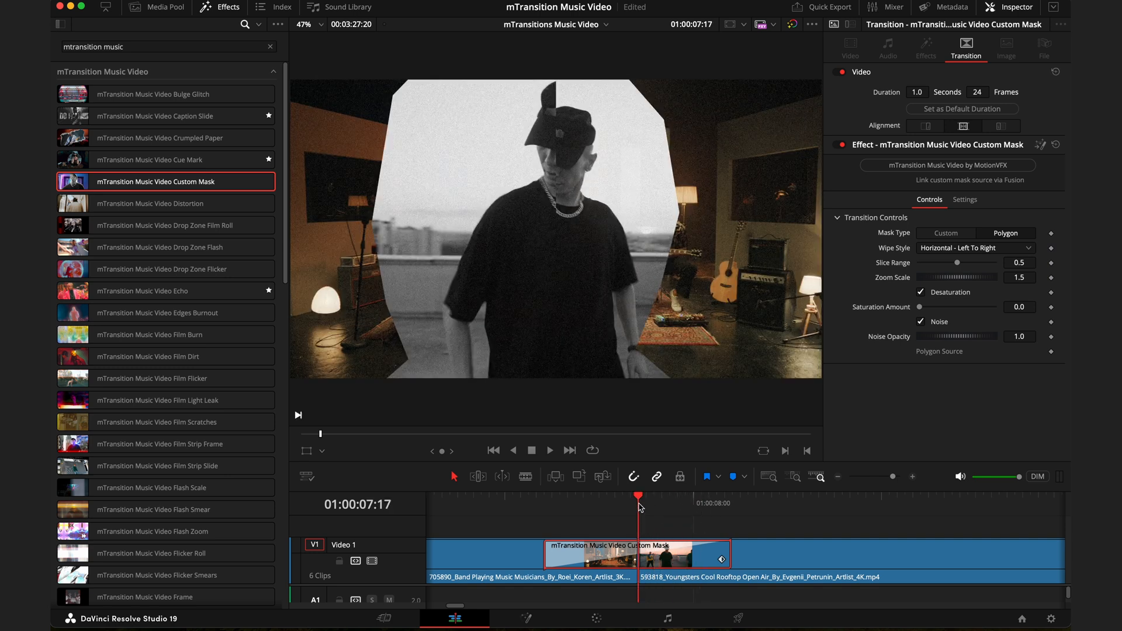
pyautogui.moveTo(631, 534)
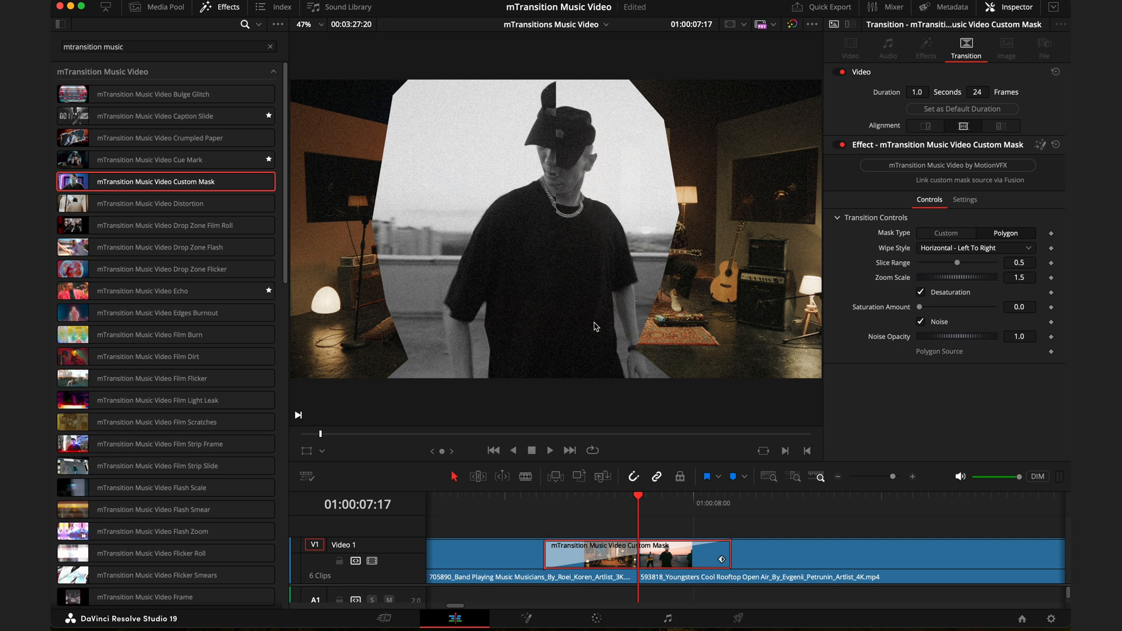
pyautogui.moveTo(355, 489)
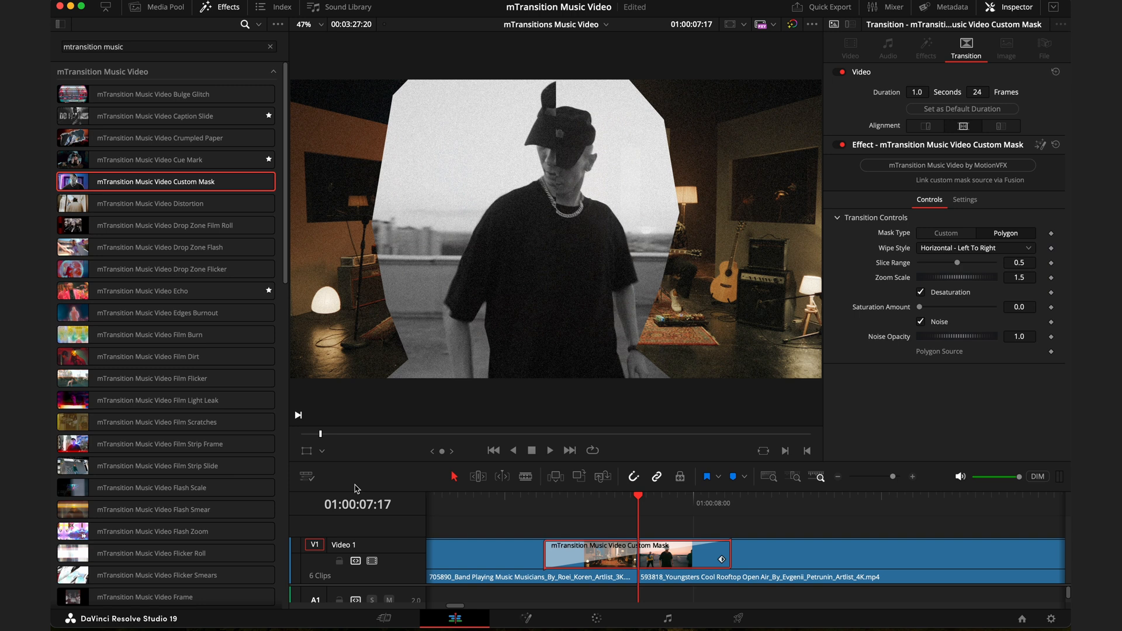
pyautogui.moveTo(324, 451)
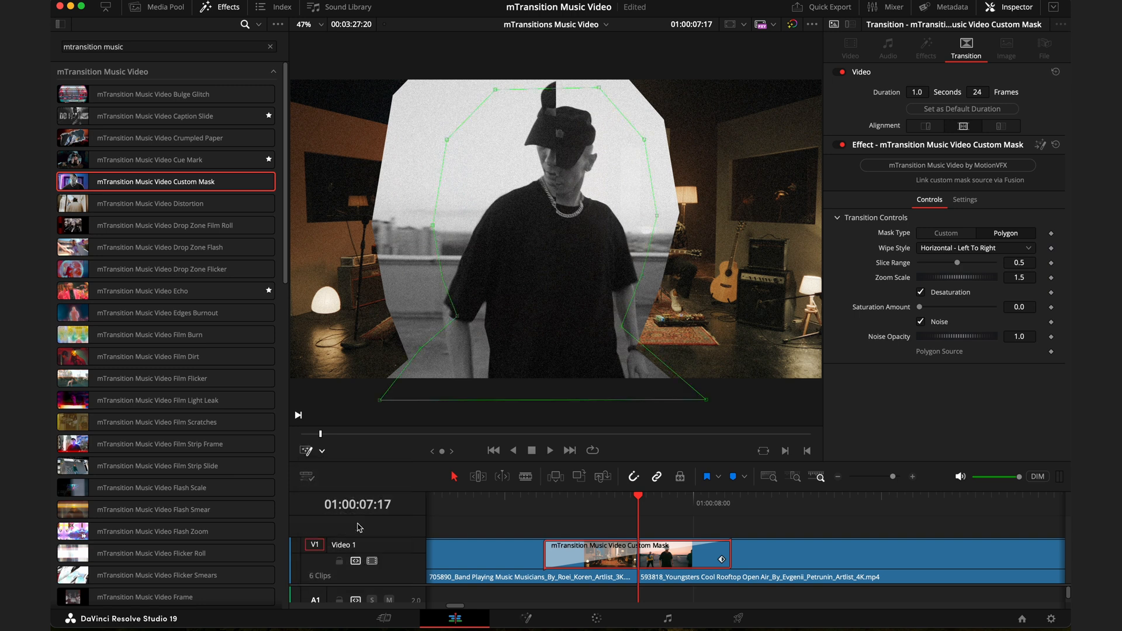
# Step: Make the mask polygon editable and fit its points along the man's head and body
pyautogui.click(422, 309)
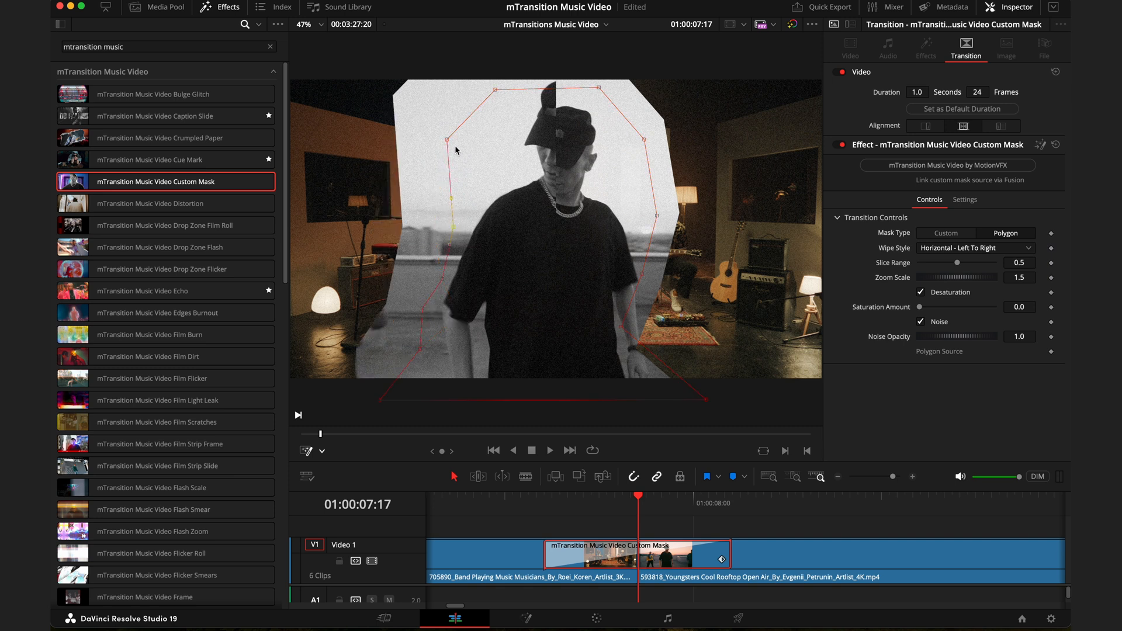
pyautogui.moveTo(448, 140); pyautogui.dragTo(498, 91)
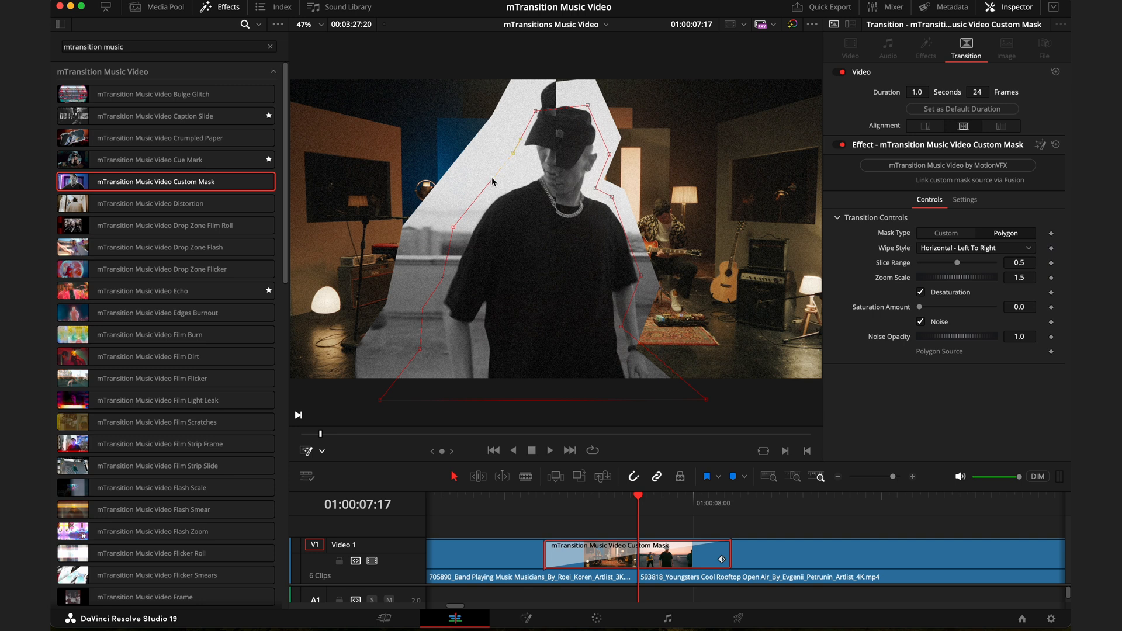
pyautogui.moveTo(493, 181); pyautogui.dragTo(530, 174)
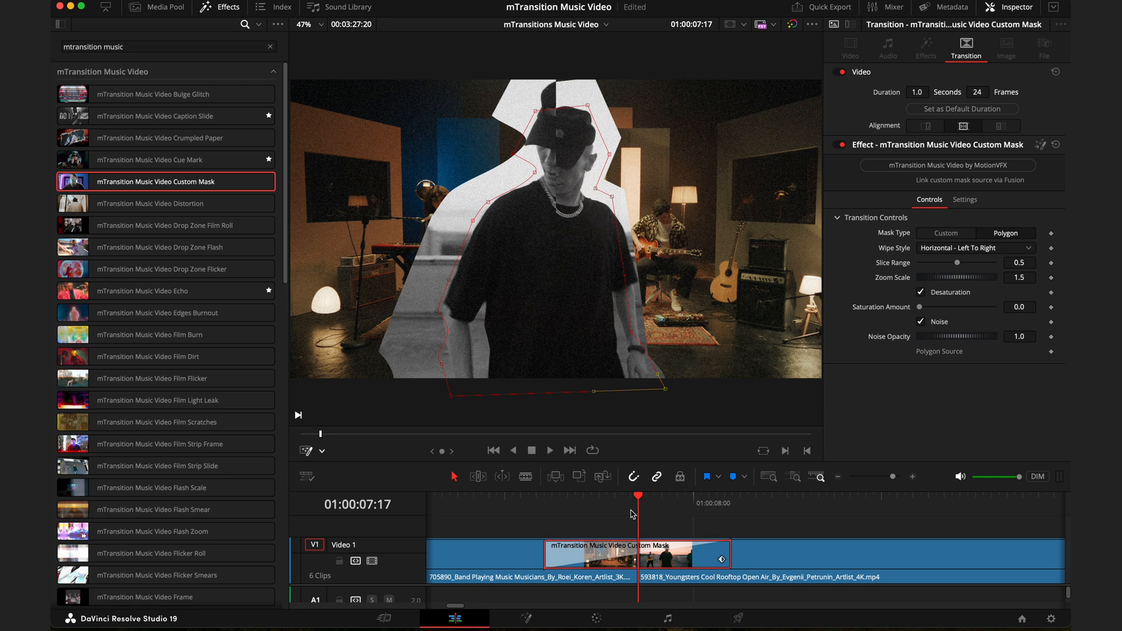
pyautogui.moveTo(617, 562)
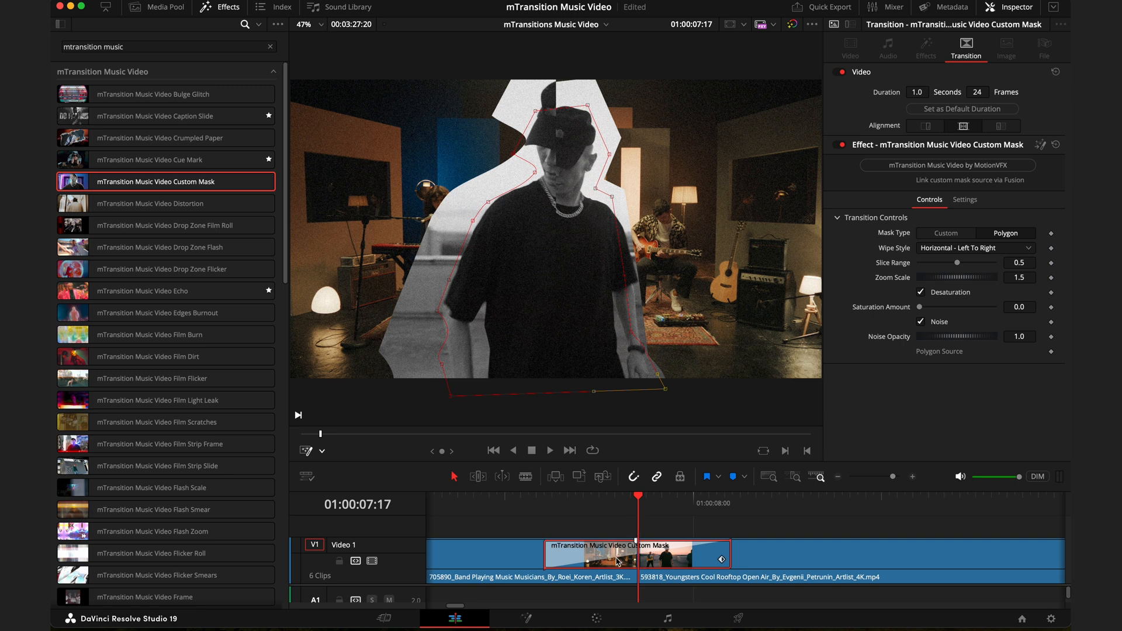
pyautogui.moveTo(628, 562)
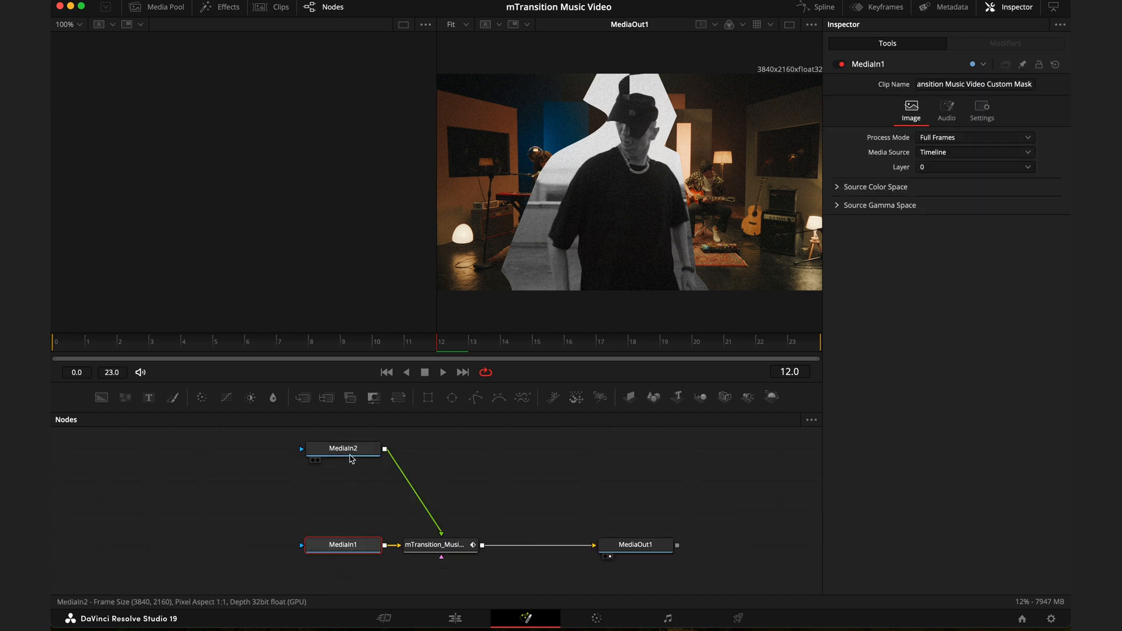
# Step: Add a MagicMask1 node and feed MediaIn2 into it
pyautogui.click(342, 449)
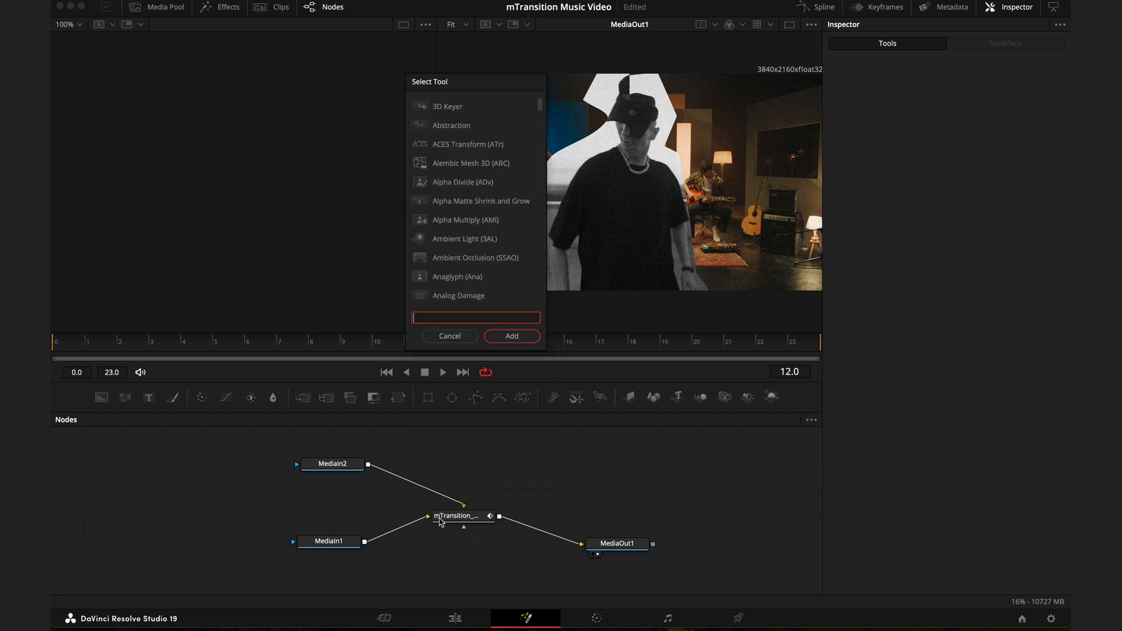
pyautogui.write('m')
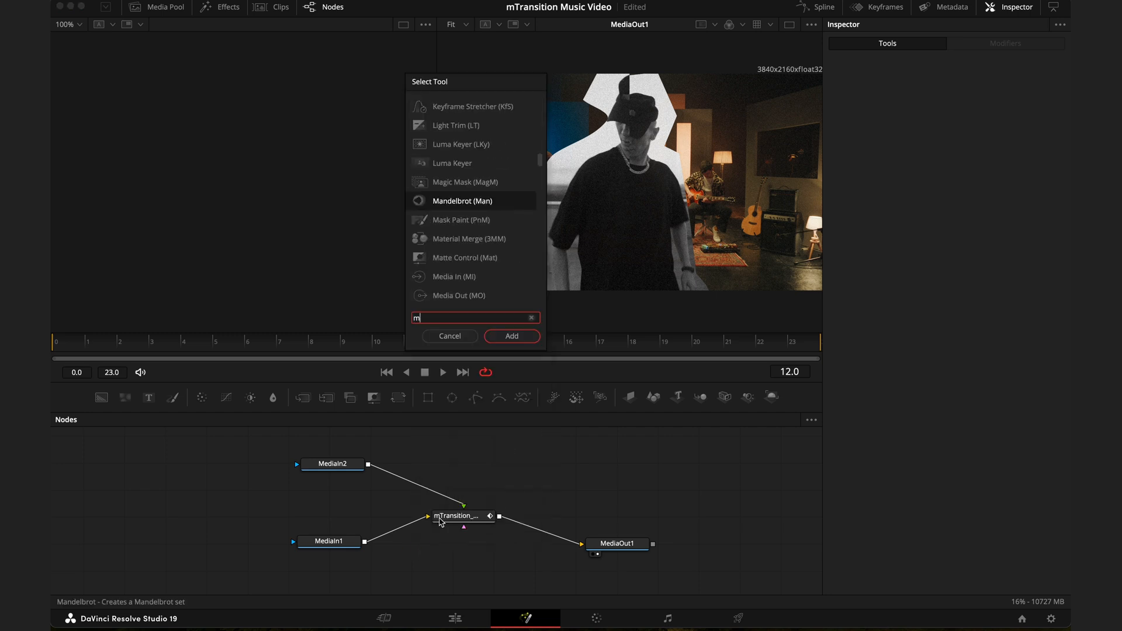
pyautogui.write('agi')
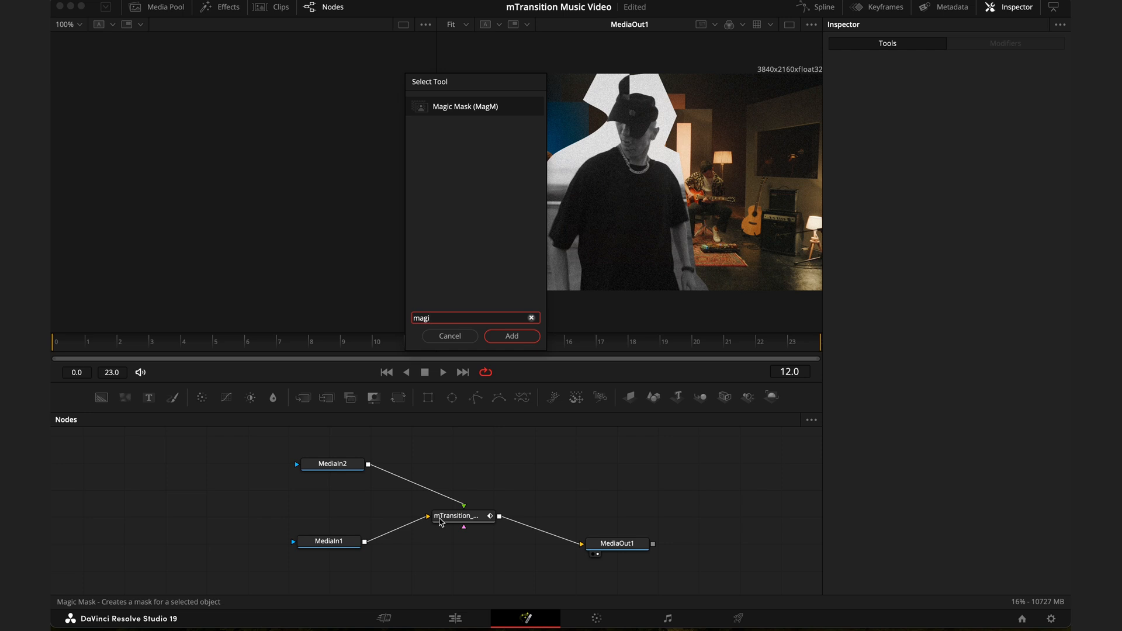
pyautogui.click(510, 337)
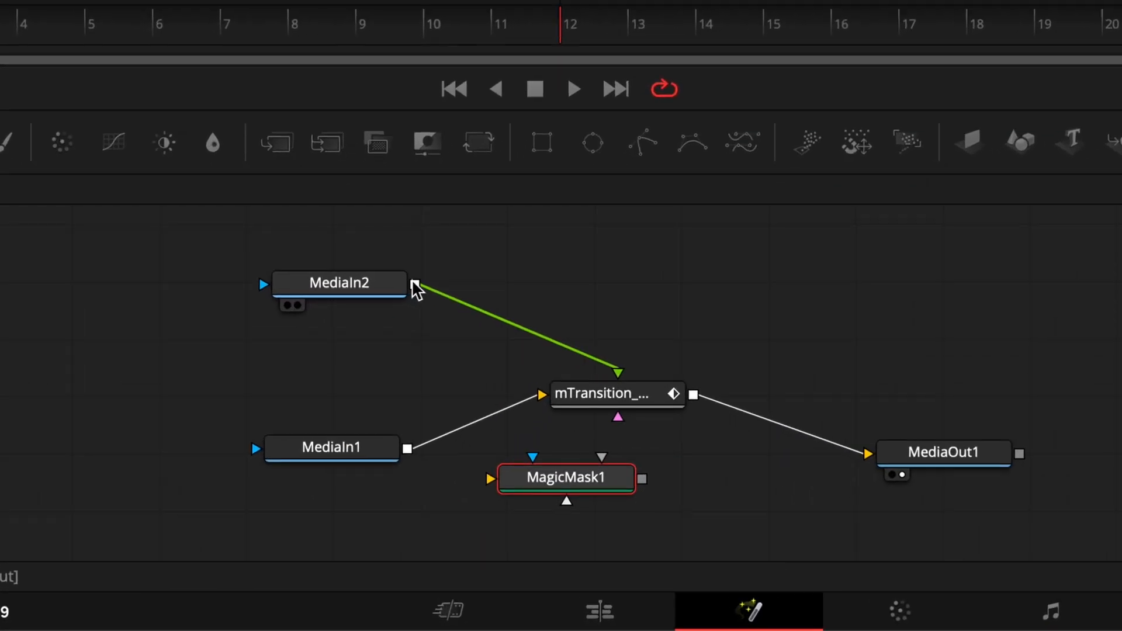
pyautogui.moveTo(415, 285); pyautogui.dragTo(489, 478)
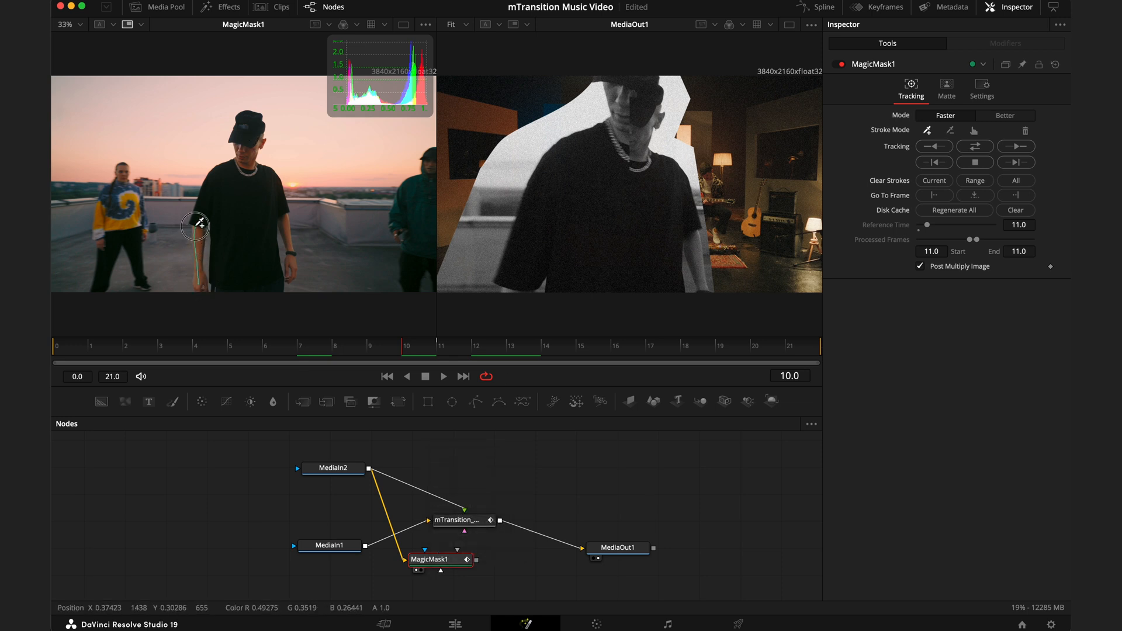
# Step: Paint a mask stroke over the central man, then return to the edit timeline
pyautogui.moveTo(195, 226); pyautogui.dragTo(241, 113)
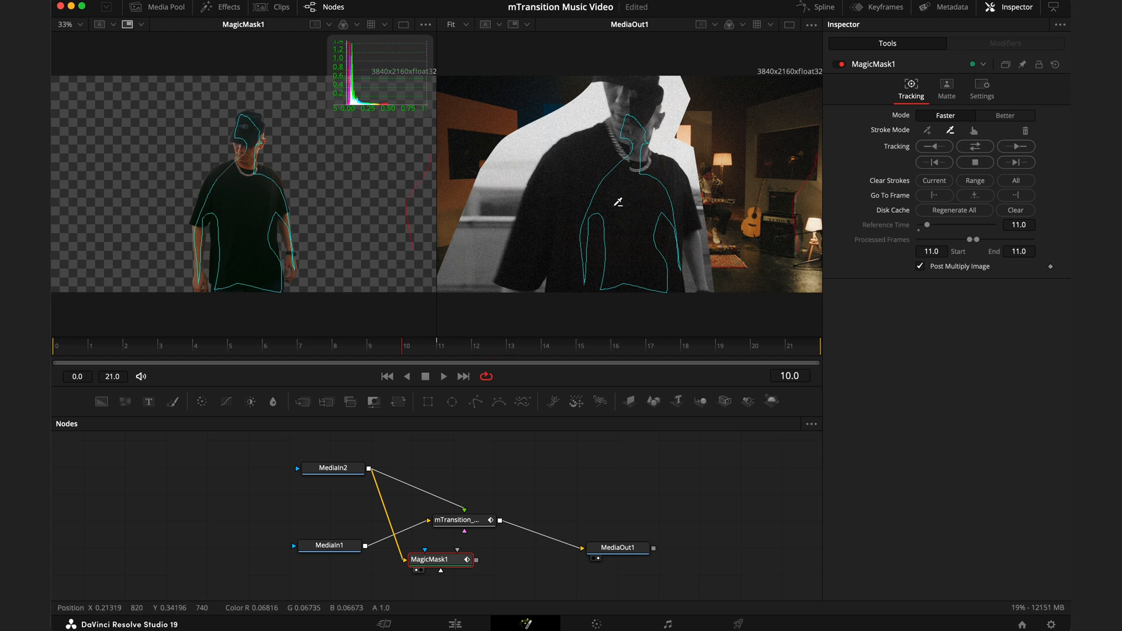
pyautogui.click(974, 146)
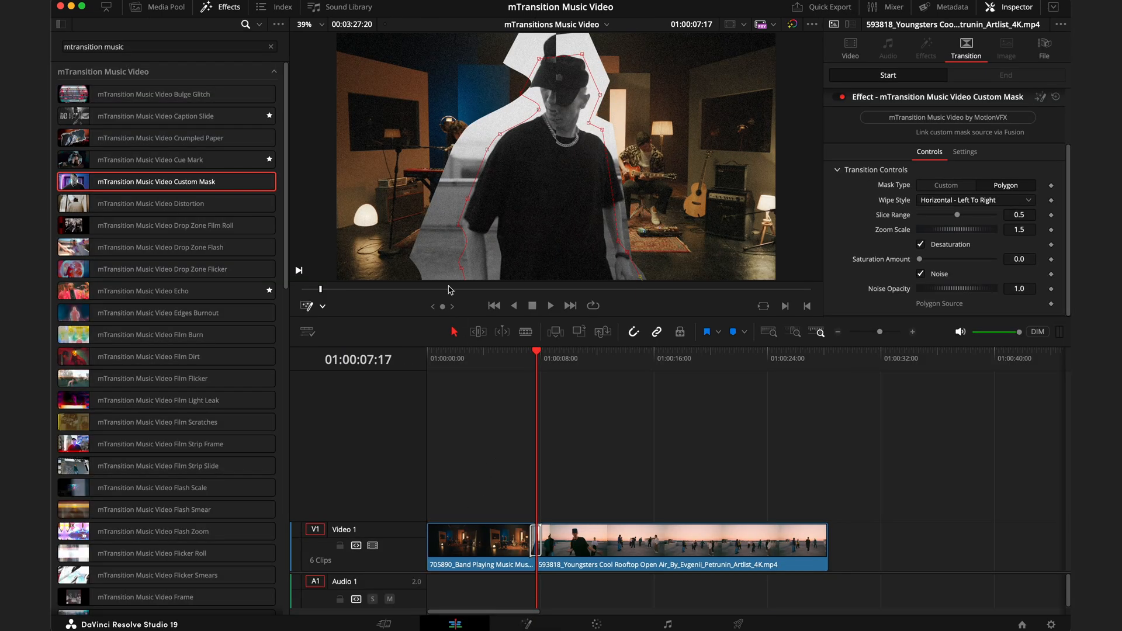
pyautogui.moveTo(462, 222)
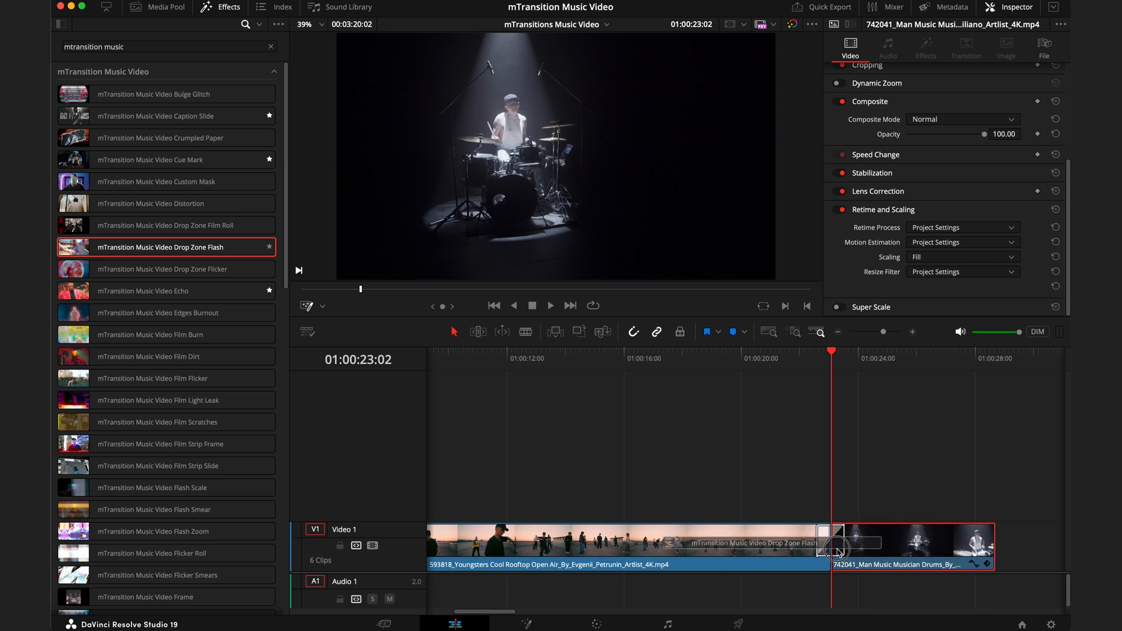
# Step: Load a breakdancer clip into the Drop Zone Flash transition's drop zone and adjust its scale
pyautogui.click(830, 546)
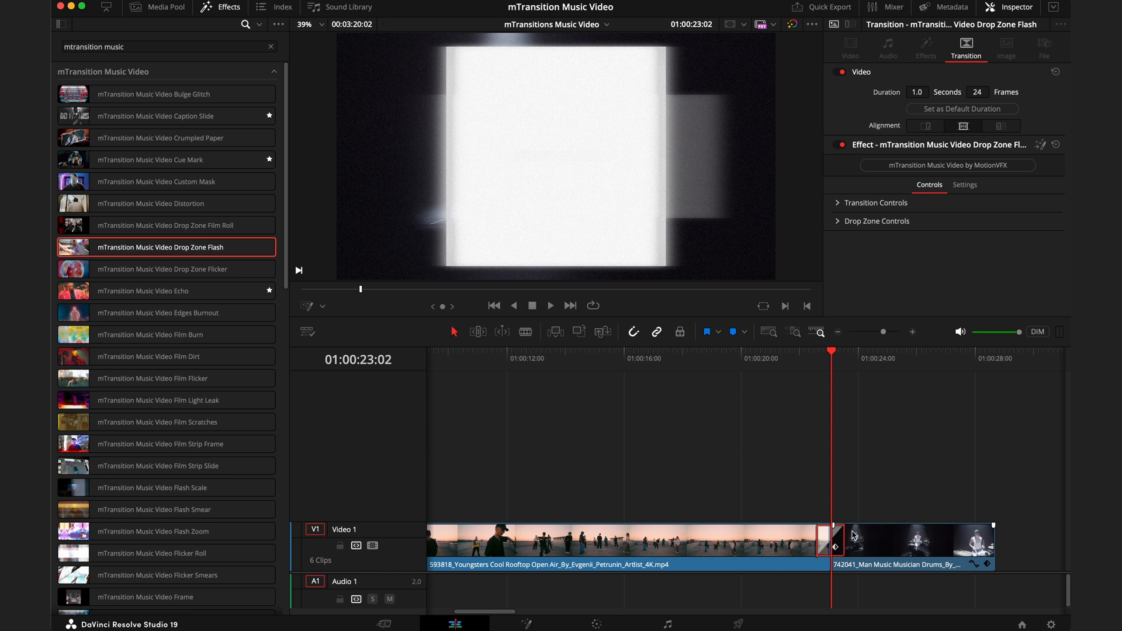
pyautogui.click(874, 221)
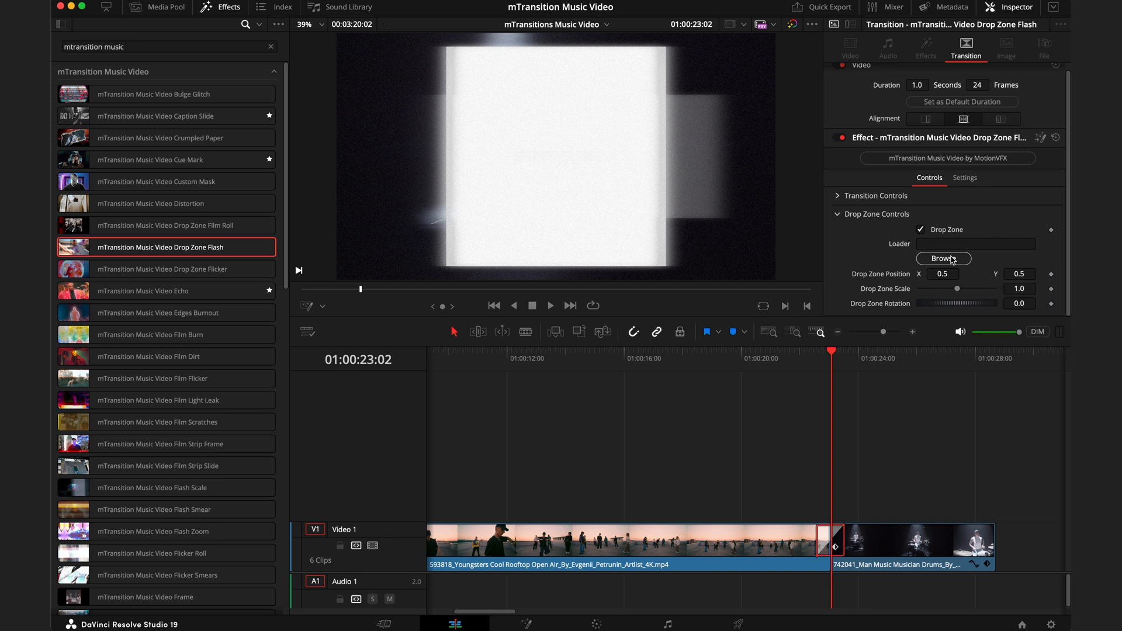
pyautogui.click(941, 258)
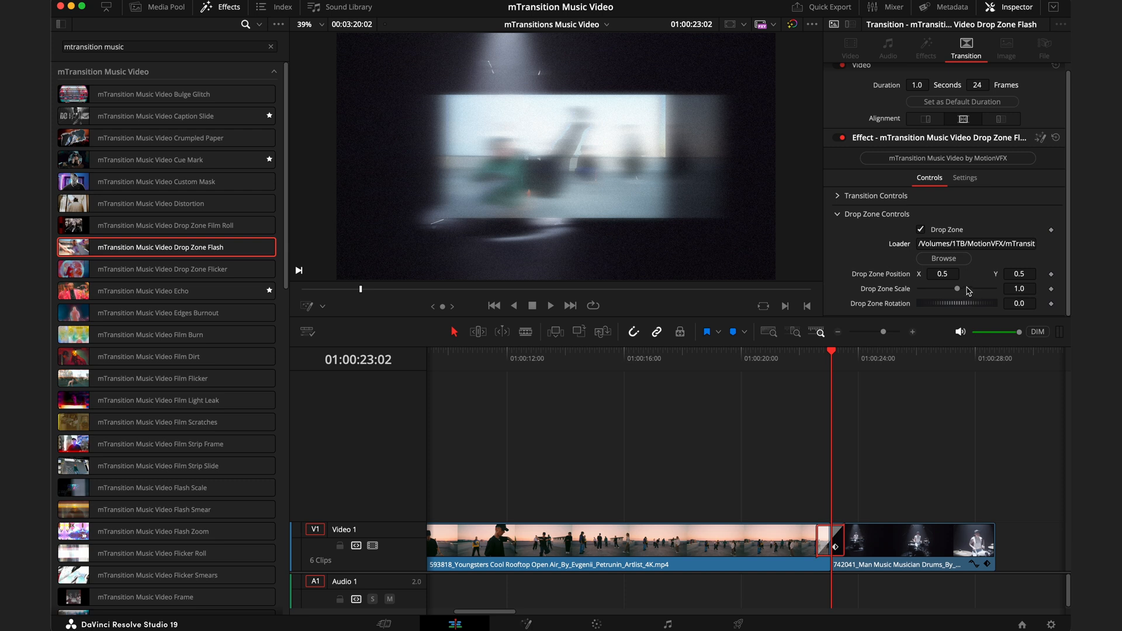
pyautogui.moveTo(956, 288); pyautogui.dragTo(951, 289)
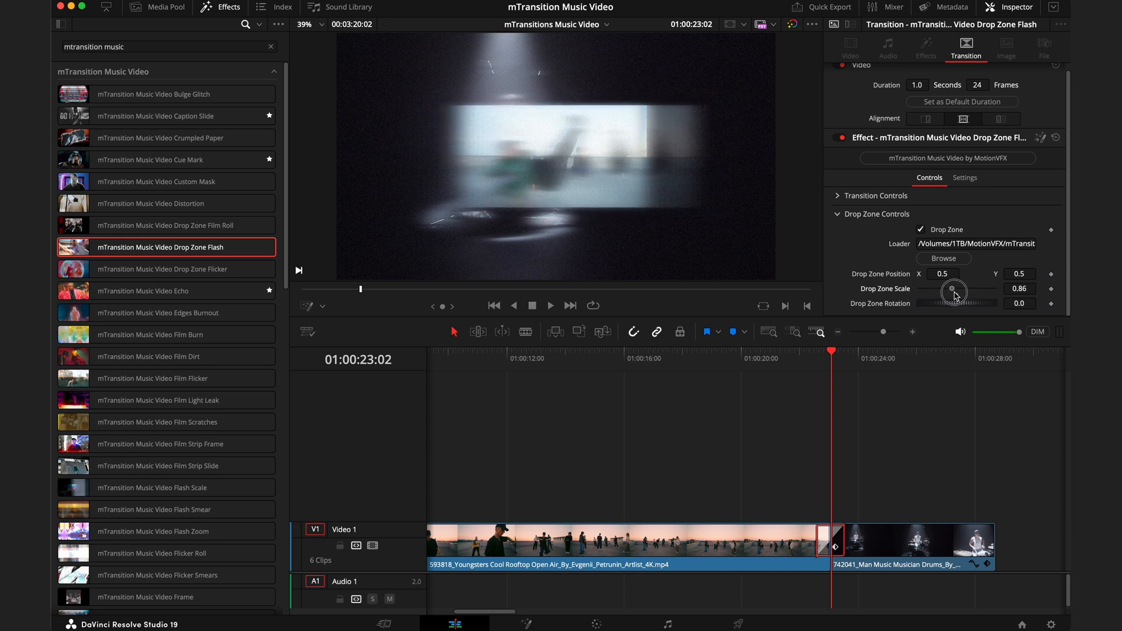
pyautogui.moveTo(953, 289); pyautogui.dragTo(957, 288)
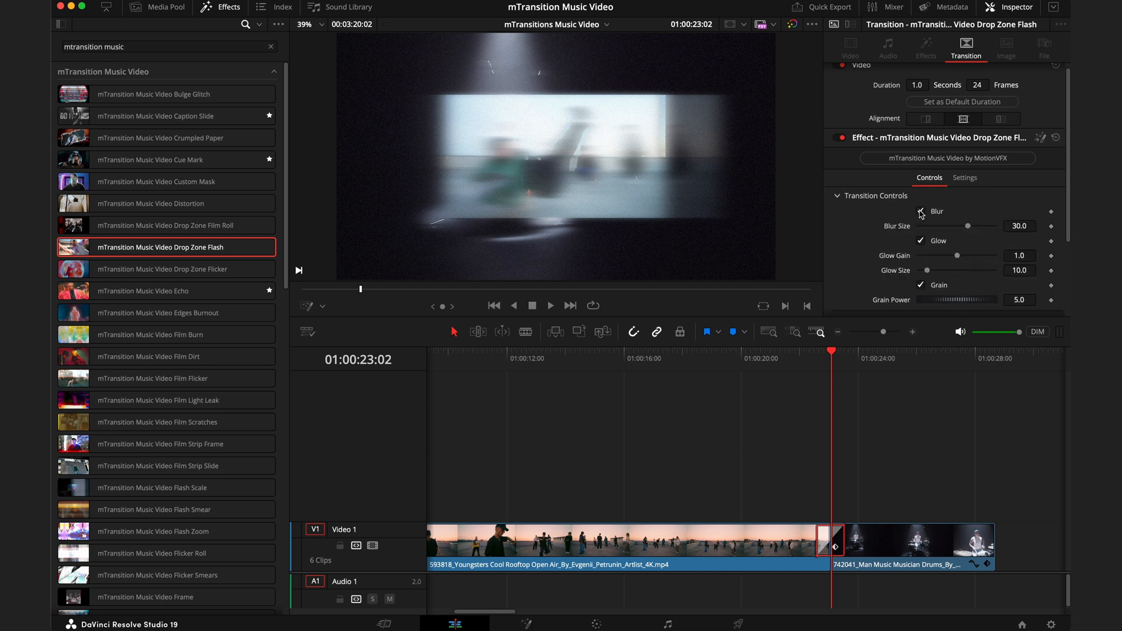
# Step: Turn grain off, toggle glow, lower the glow gain and adjust the drop zone image scale
pyautogui.click(921, 240)
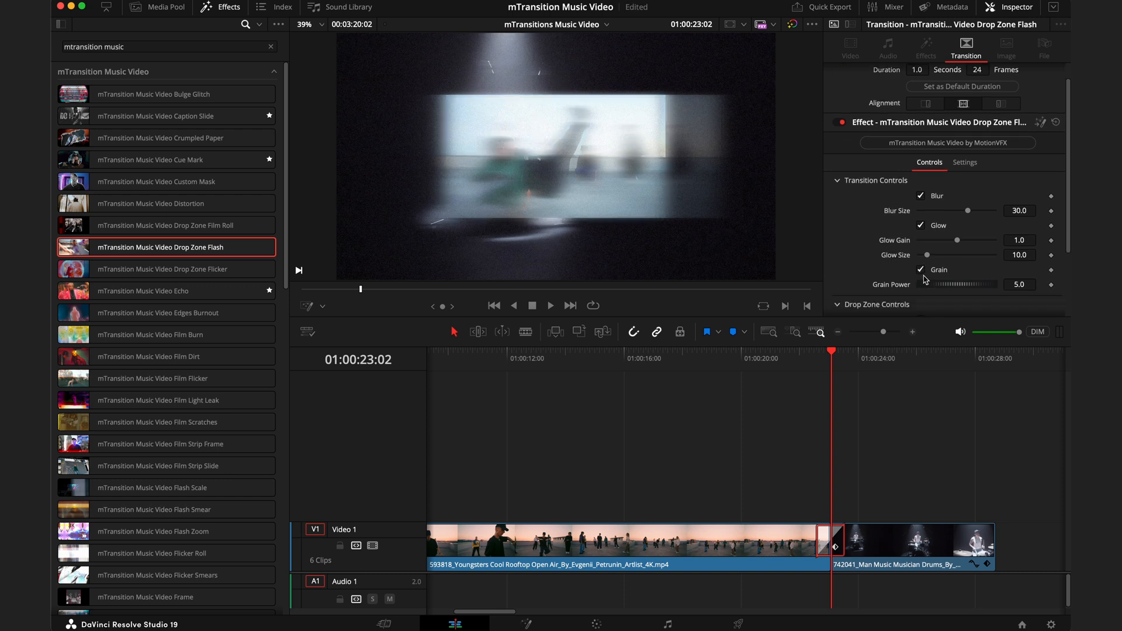
pyautogui.click(919, 226)
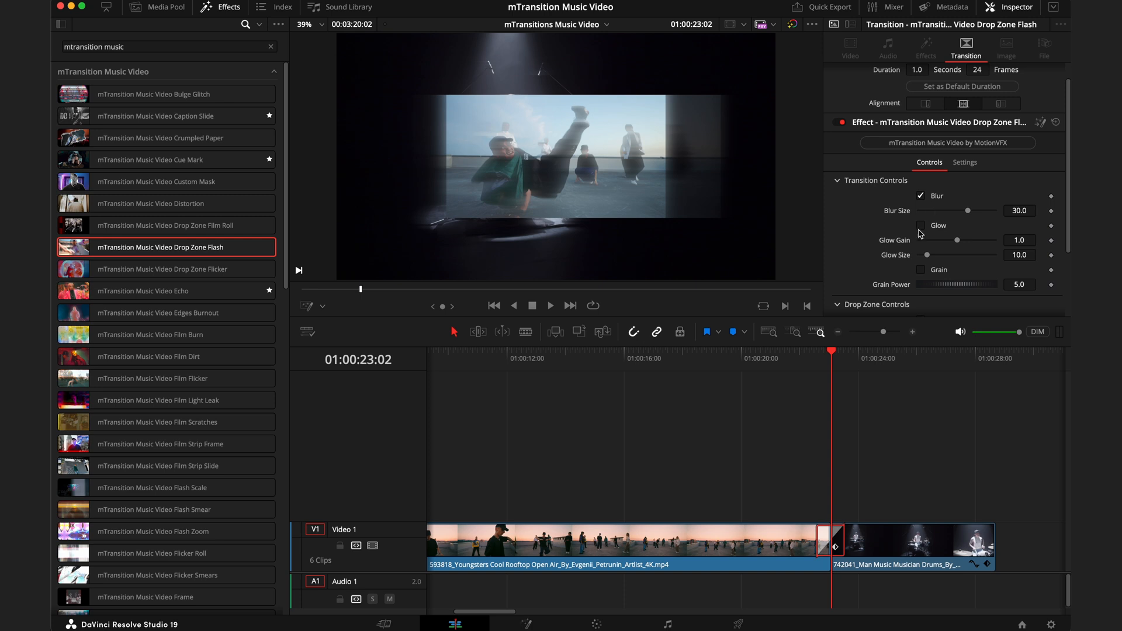
pyautogui.click(920, 226)
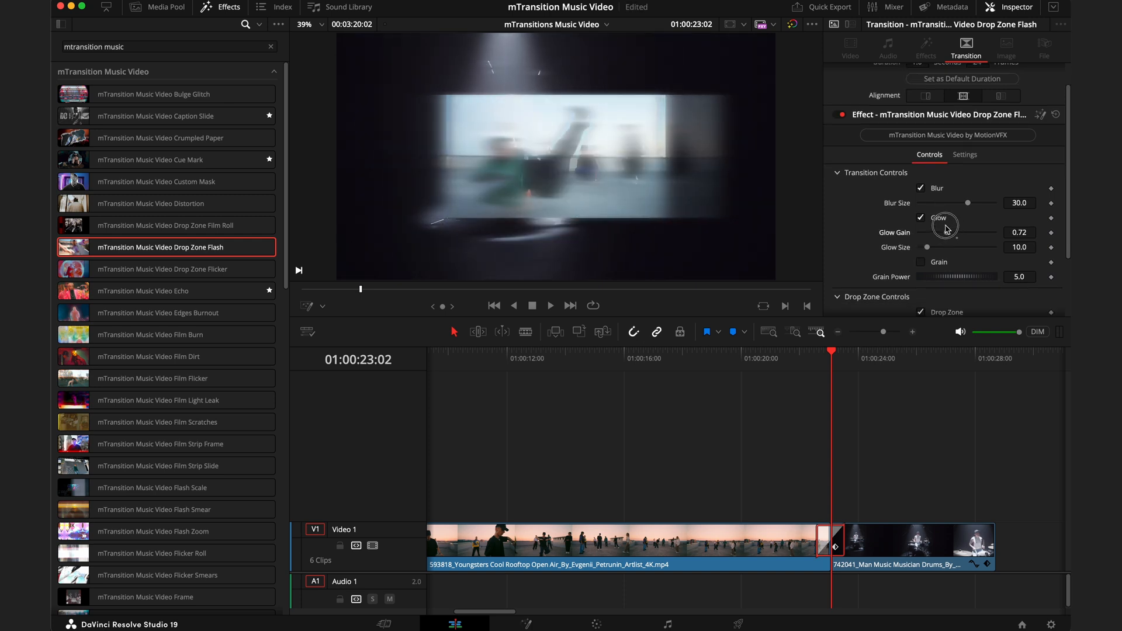
pyautogui.moveTo(967, 202); pyautogui.dragTo(953, 202)
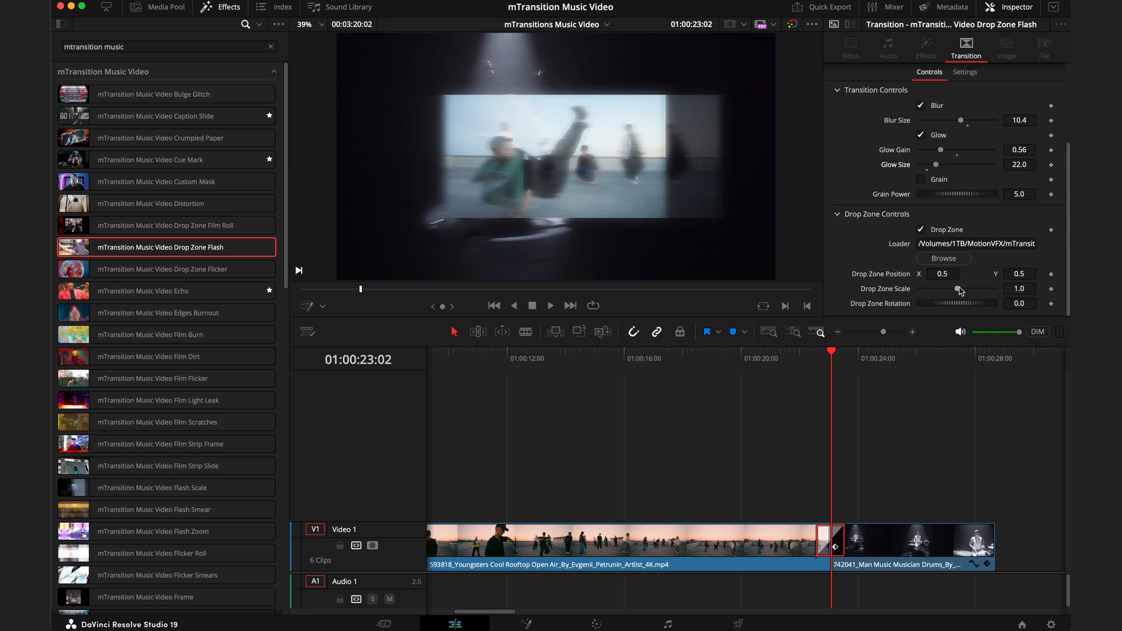
pyautogui.moveTo(958, 289); pyautogui.dragTo(973, 288)
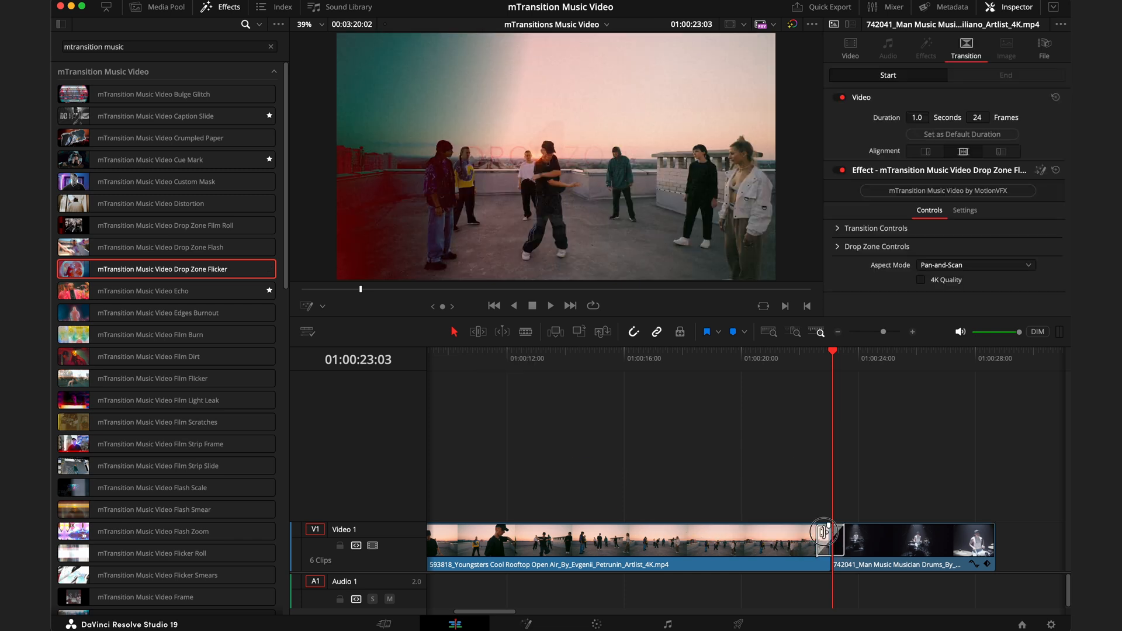
# Step: Select the cut between the drummer and guitar clips for the Caption Slide transition
pyautogui.click(822, 547)
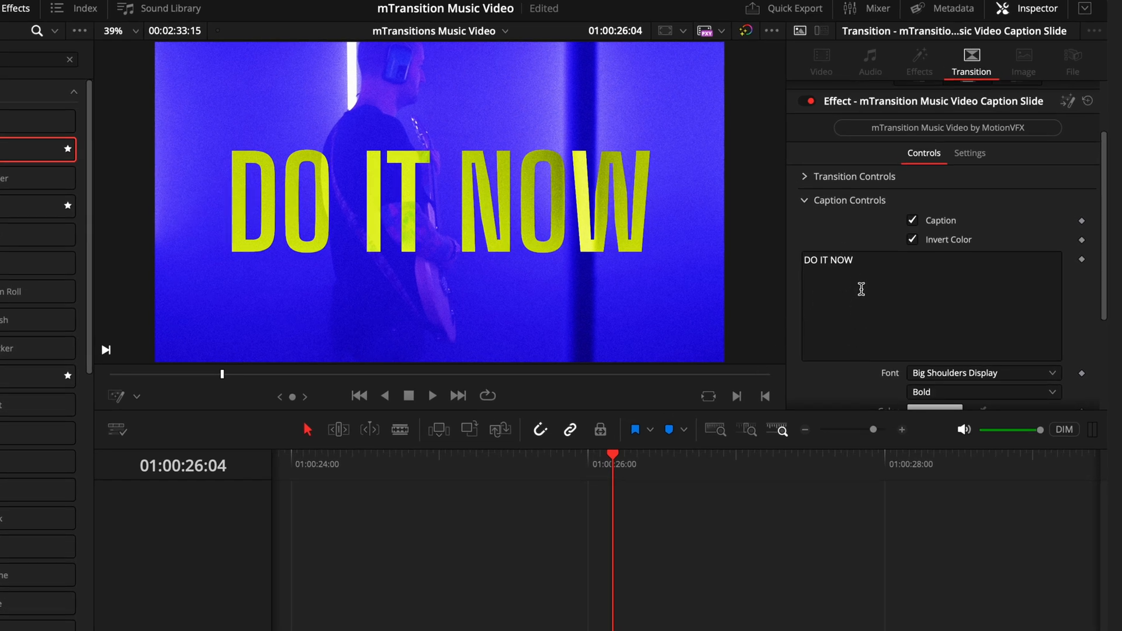
# Step: Enable Flip Direction in the Caption Slide transition's Transition Controls
pyautogui.scroll(-3)
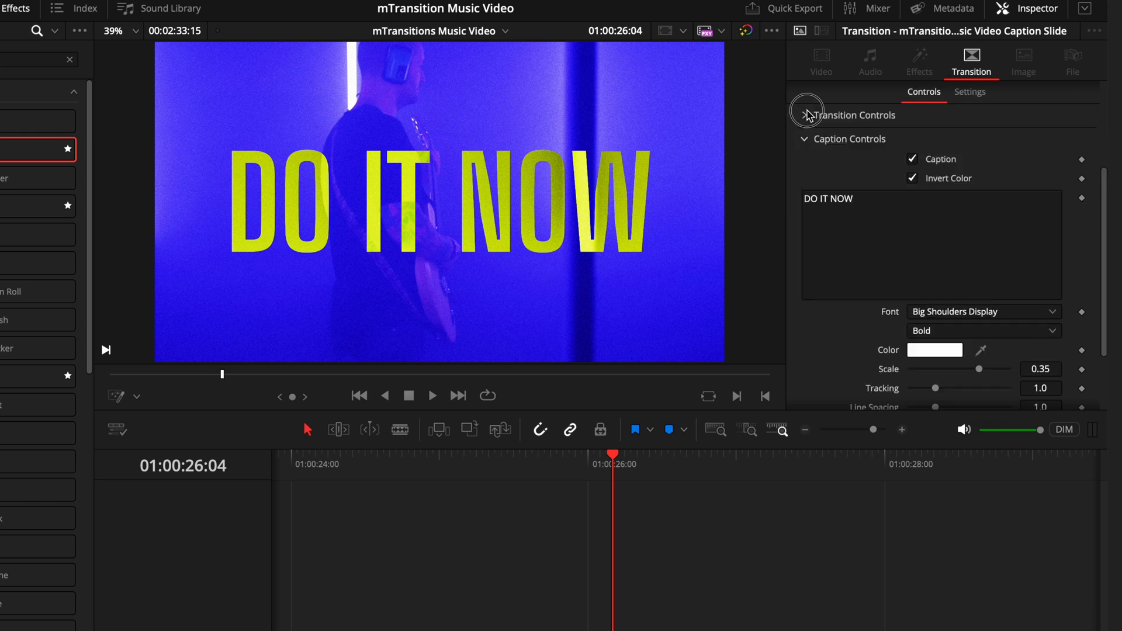
pyautogui.click(803, 116)
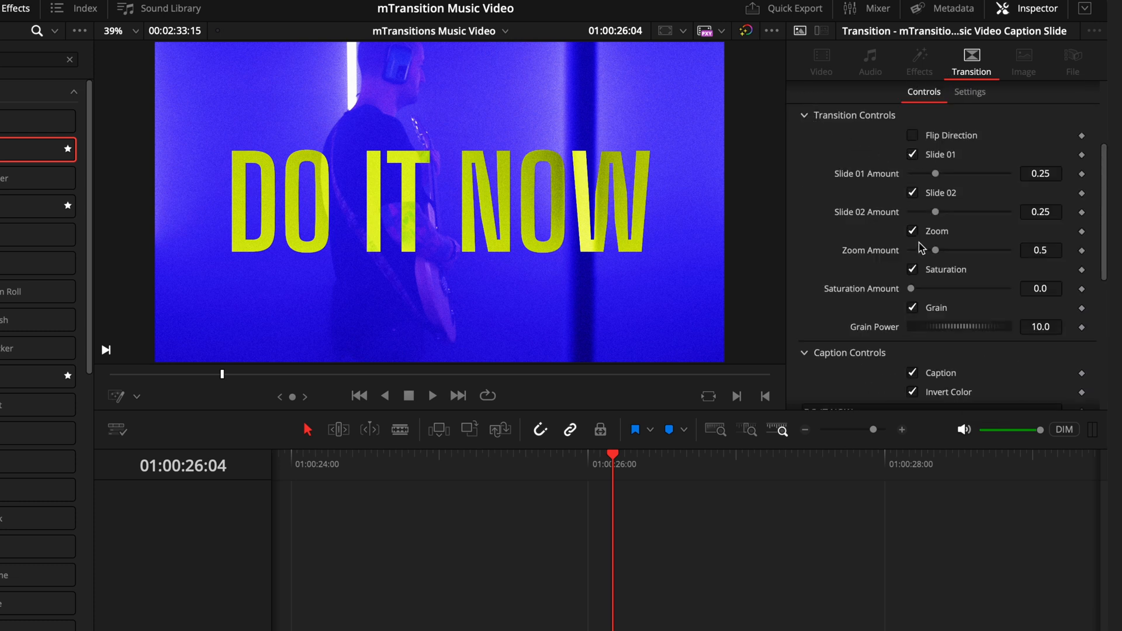
pyautogui.click(912, 135)
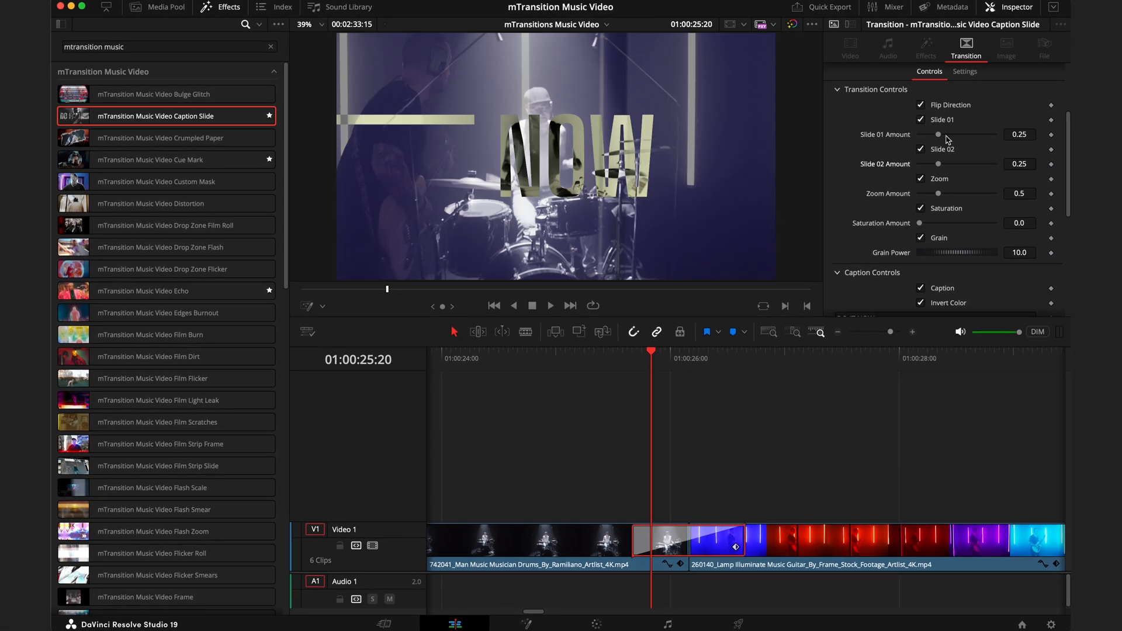
pyautogui.moveTo(959, 162)
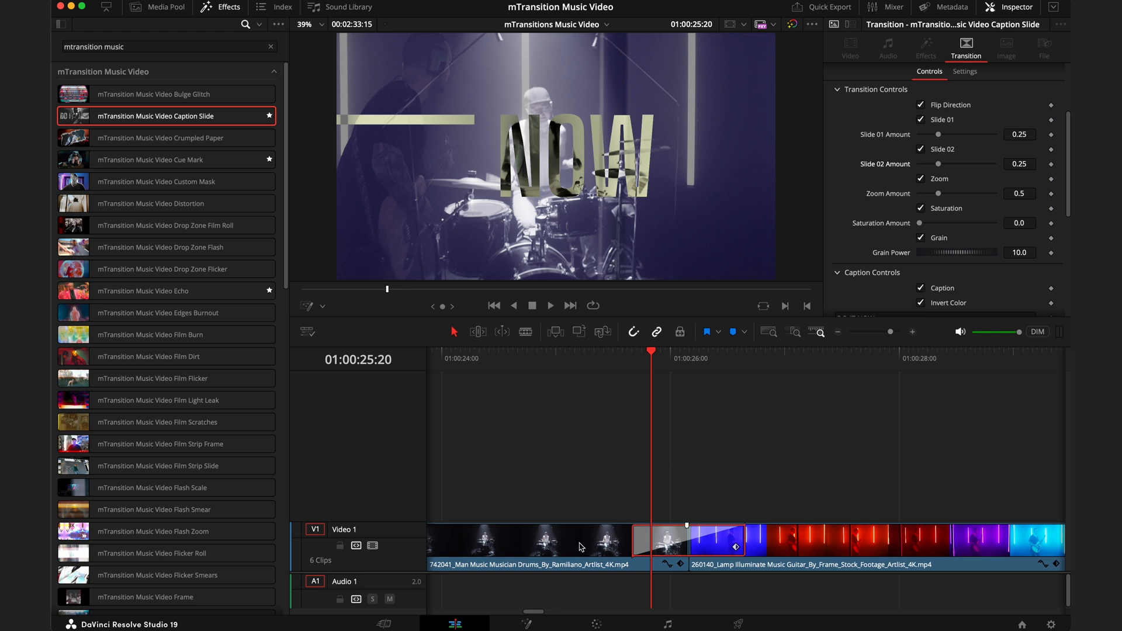
# Step: Set Caption Slide's Slide 02 Amount to 0.283 and Zoom Amount to 0.53
pyautogui.moveTo(939, 134); pyautogui.dragTo(979, 135)
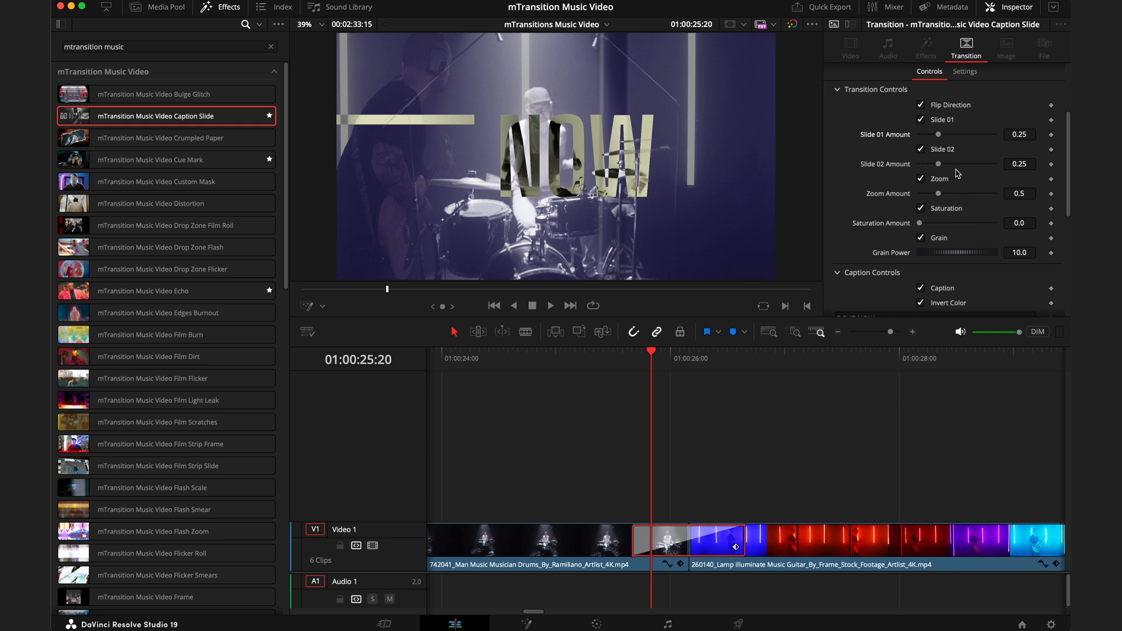
pyautogui.moveTo(938, 163); pyautogui.dragTo(948, 163)
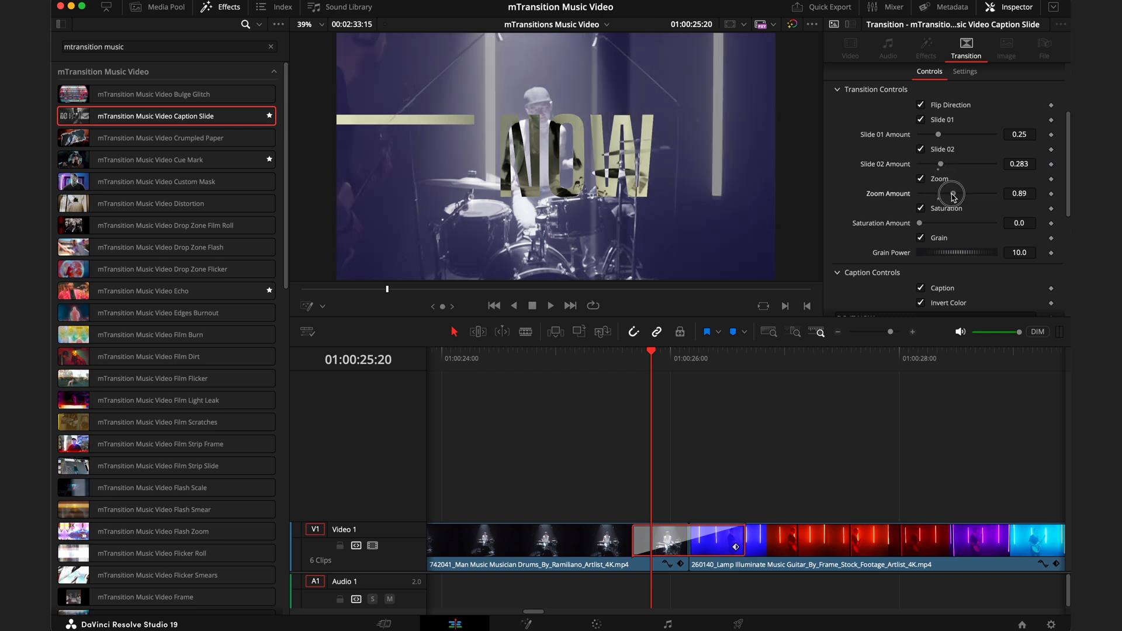
pyautogui.moveTo(958, 193); pyautogui.dragTo(940, 193)
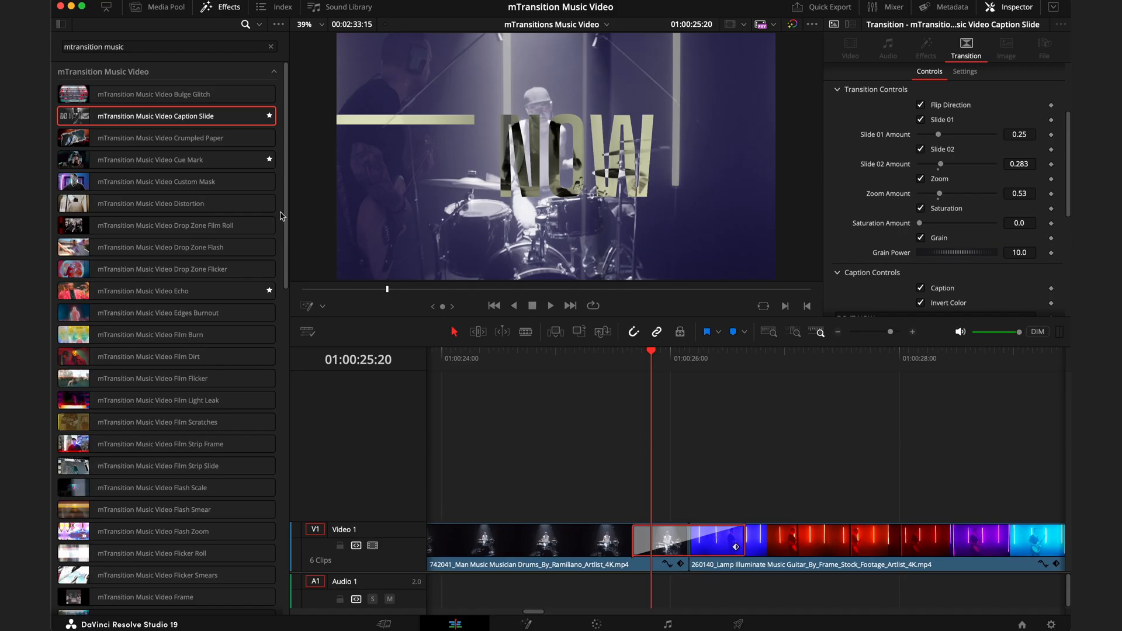
pyautogui.moveTo(282, 220)
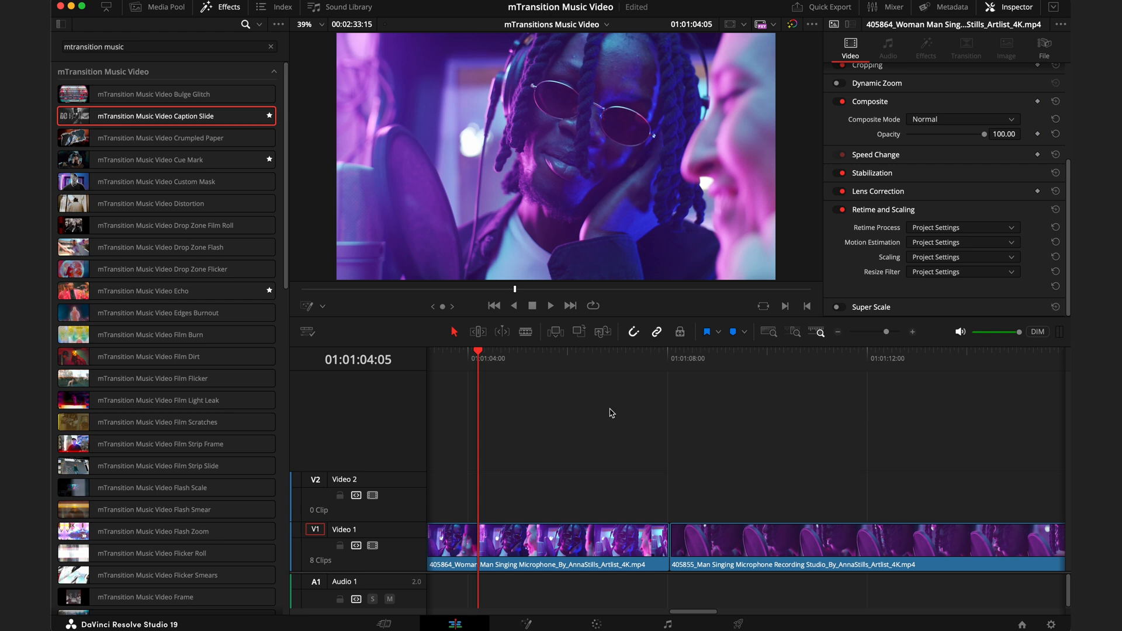
pyautogui.moveTo(737, 473)
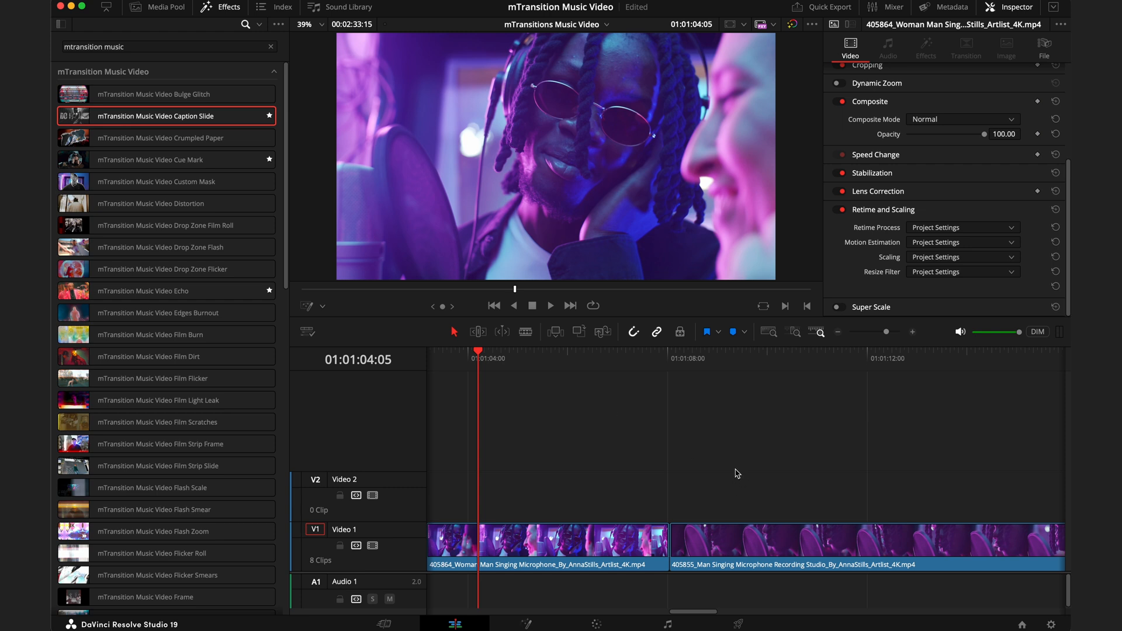
pyautogui.moveTo(678, 487)
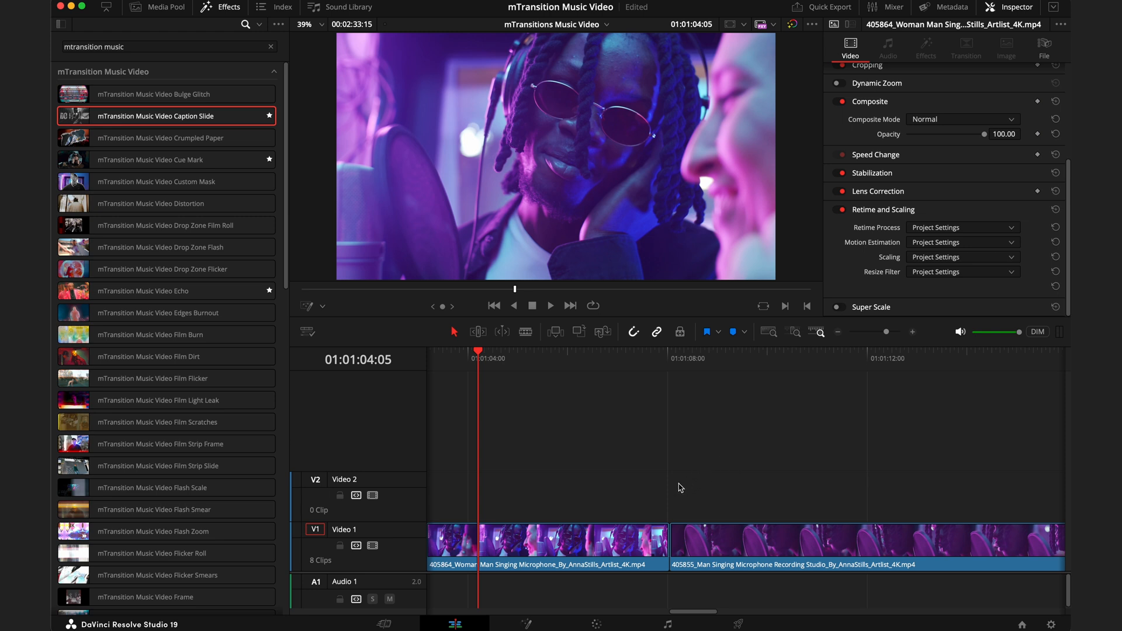
# Step: Blade the first singer clip and place Film Light Leak on the new cut
pyautogui.click(501, 357)
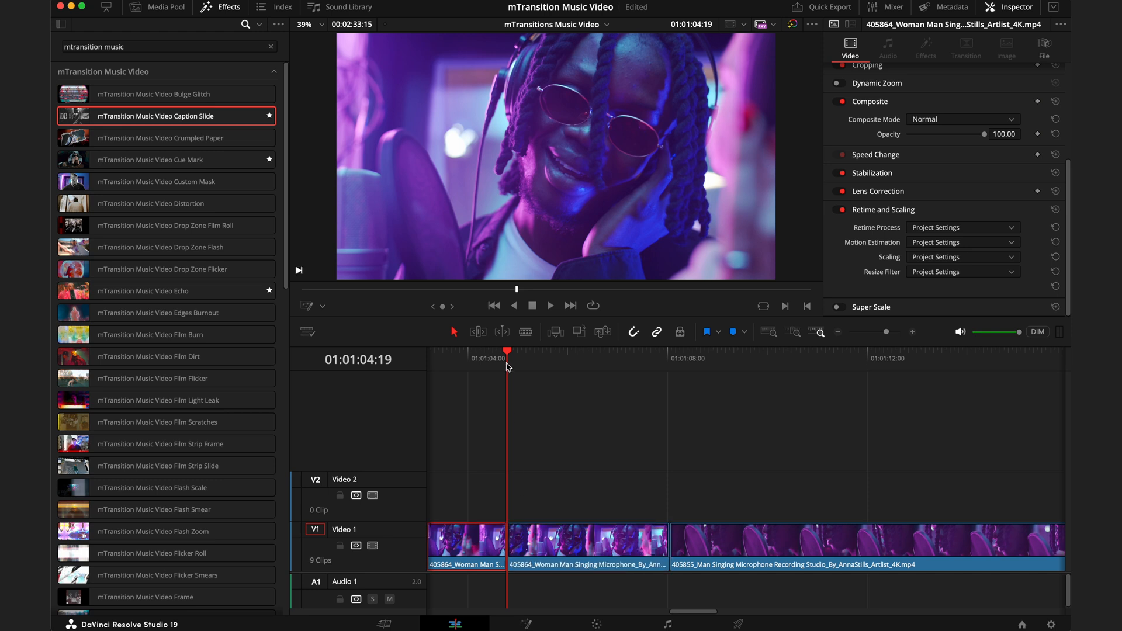
pyautogui.moveTo(508, 351); pyautogui.dragTo(521, 361)
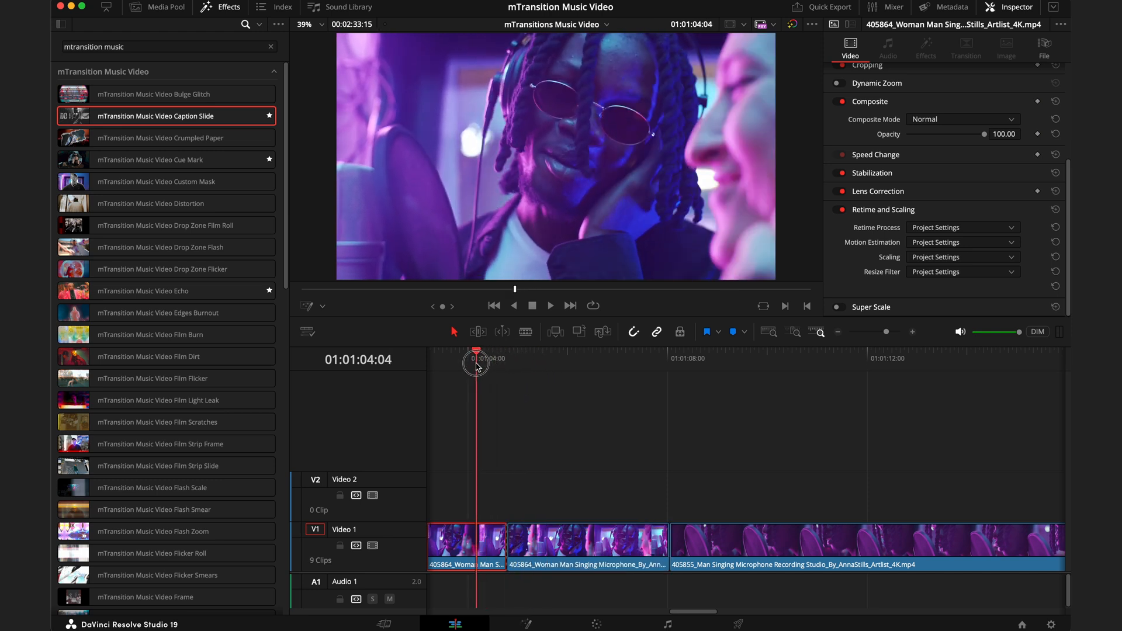
pyautogui.click(166, 399)
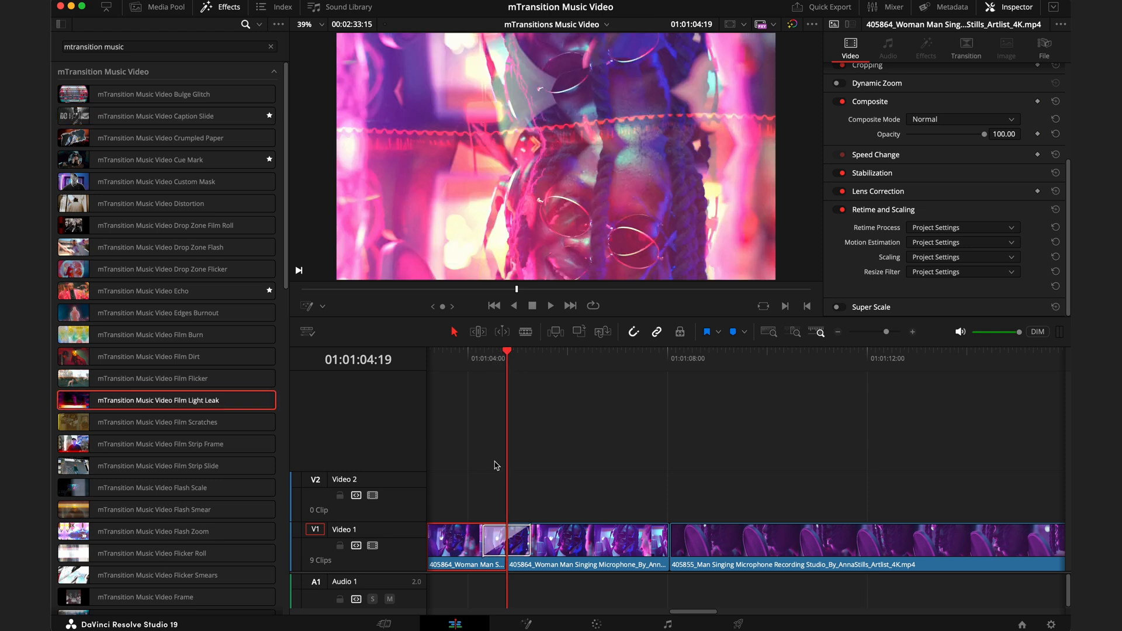